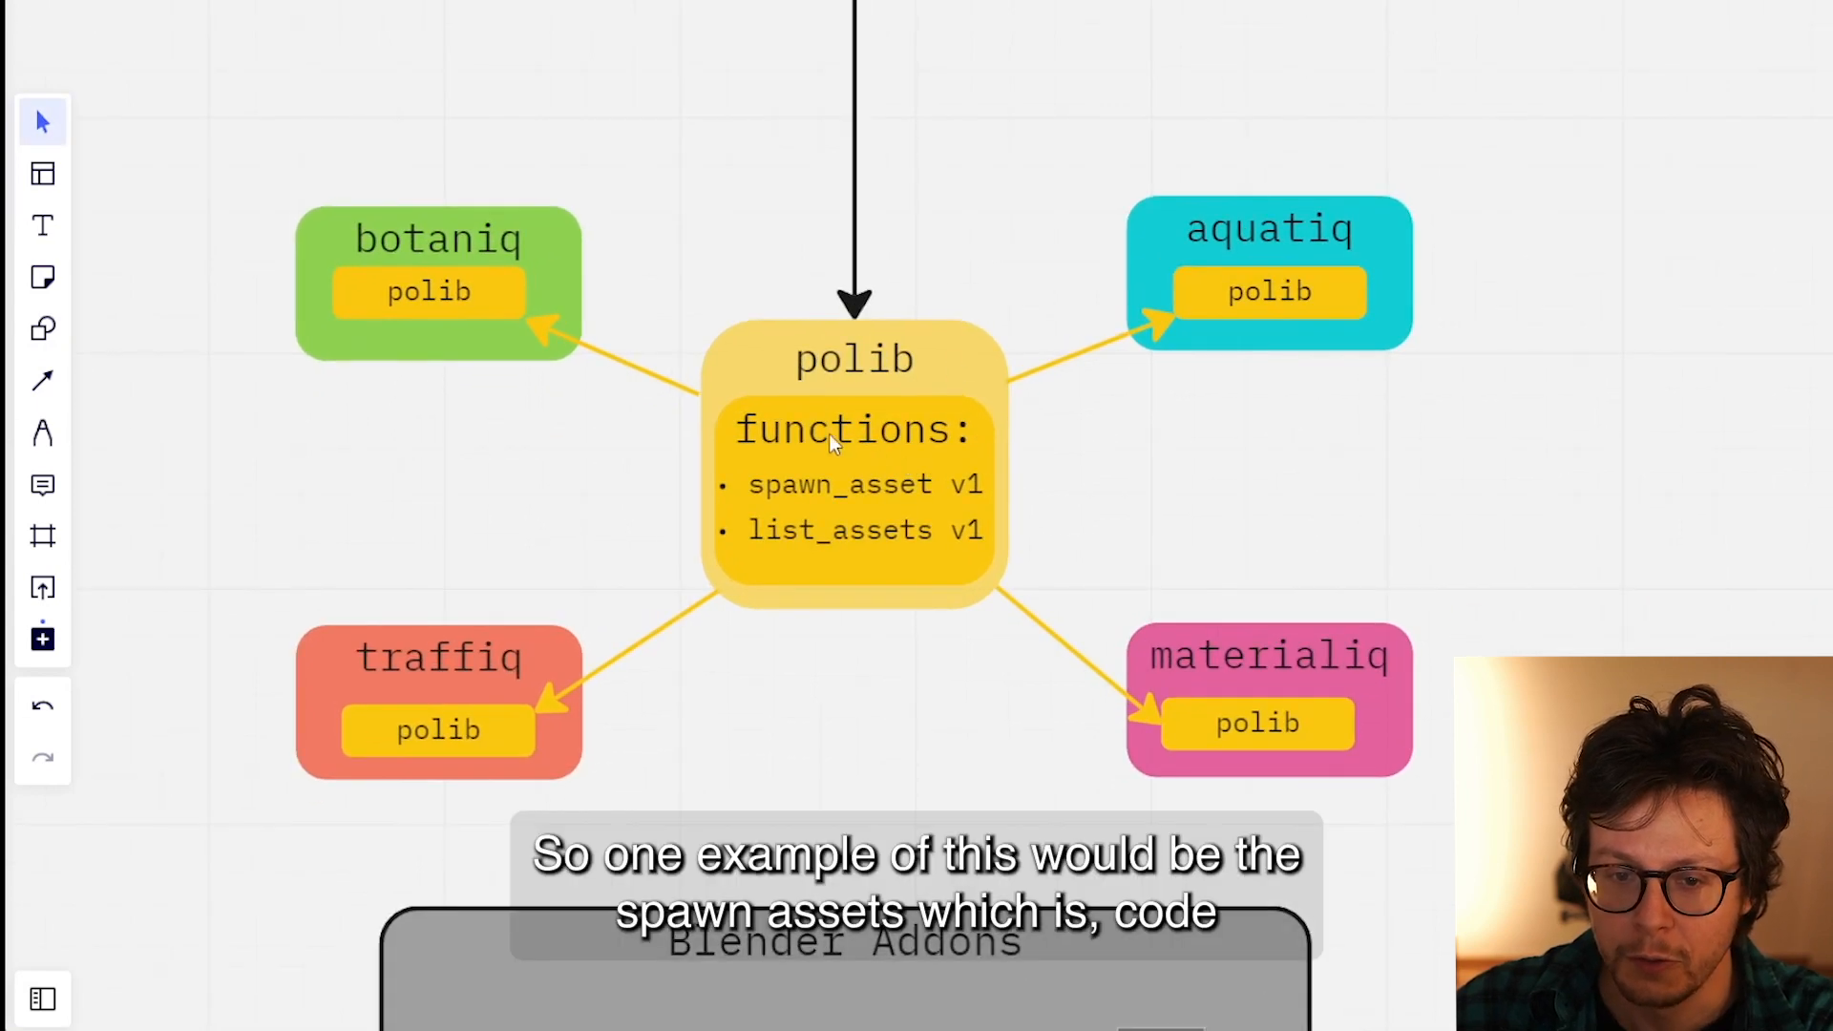
pyautogui.moveTo(781, 503)
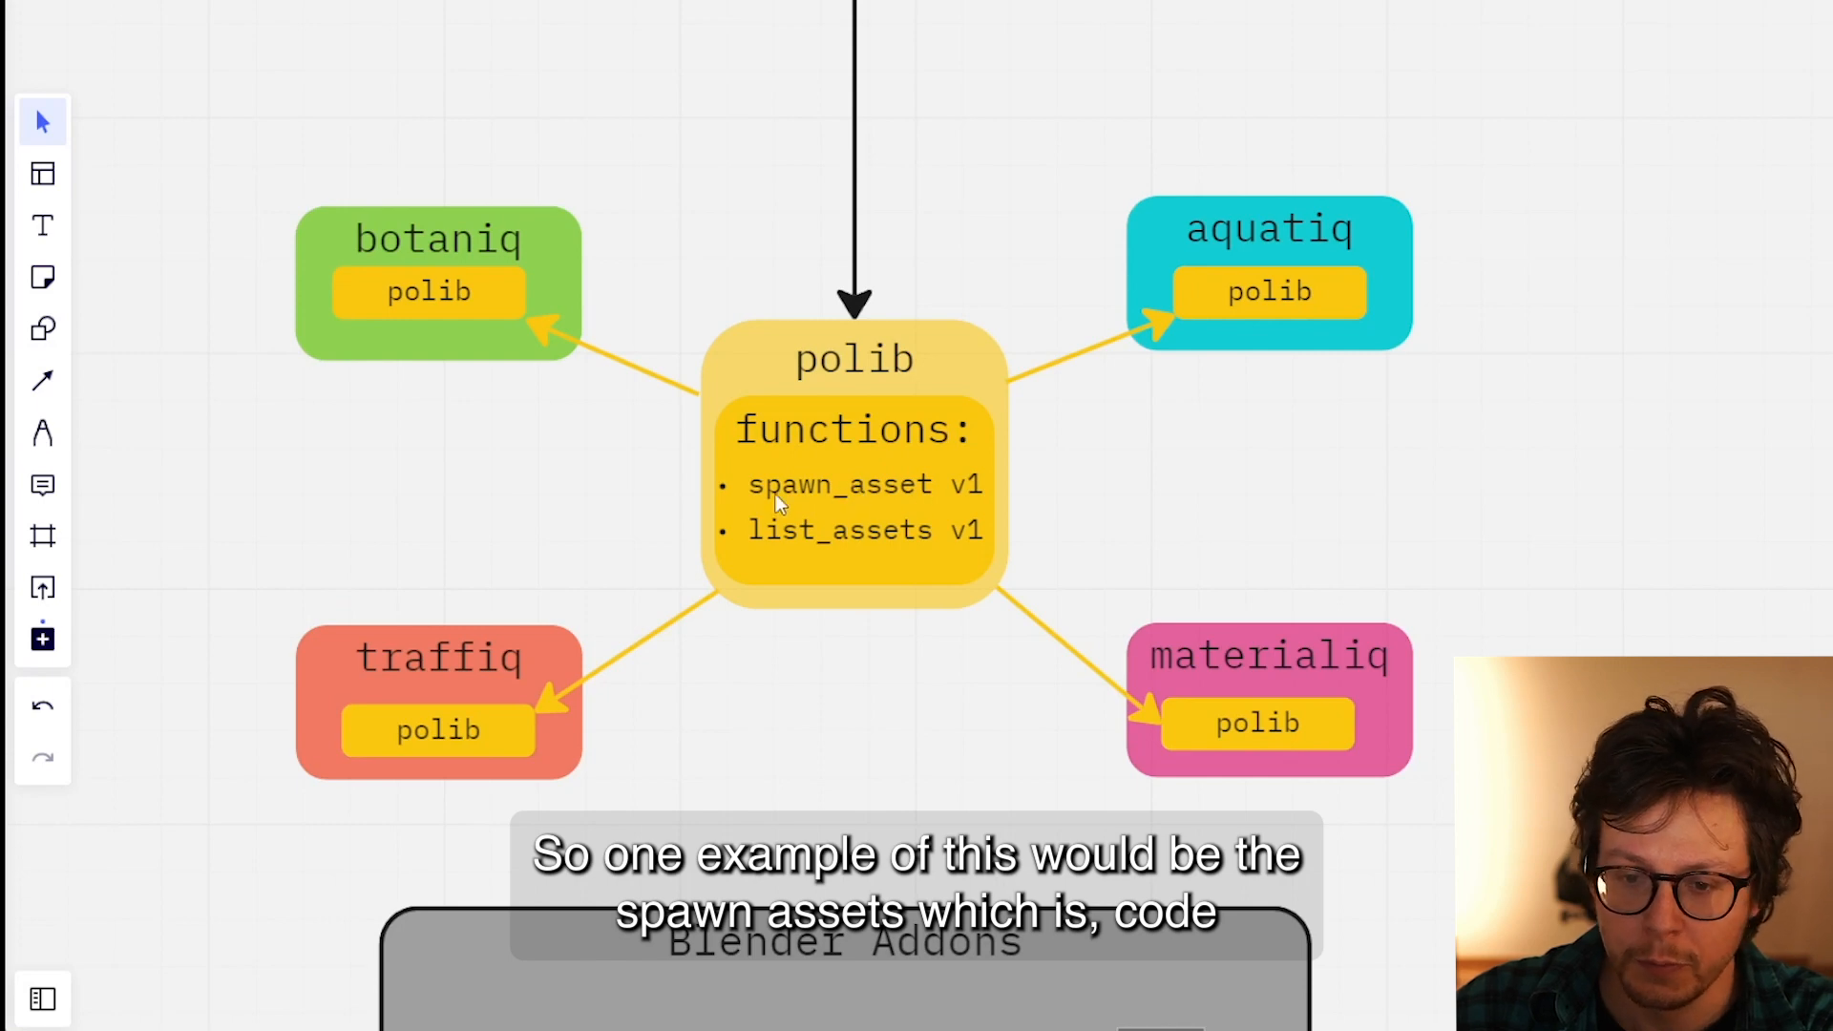
pyautogui.moveTo(917, 500)
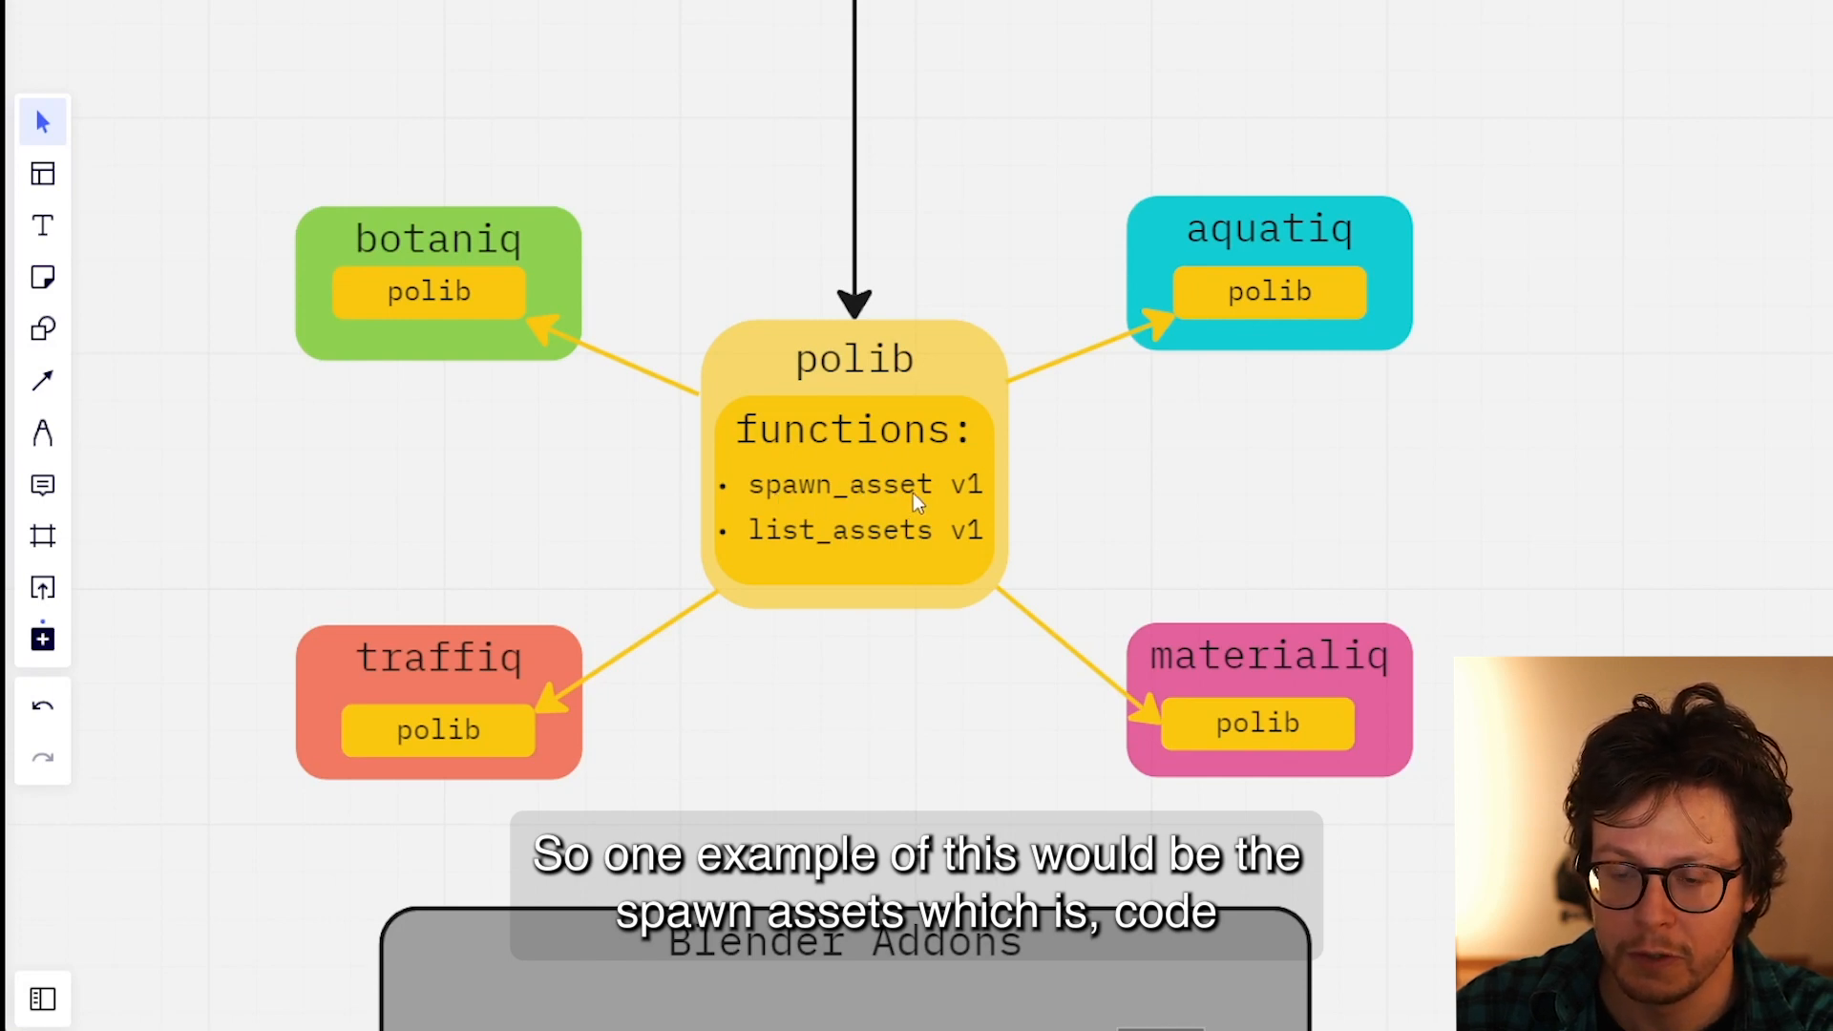
pyautogui.moveTo(1110, 637)
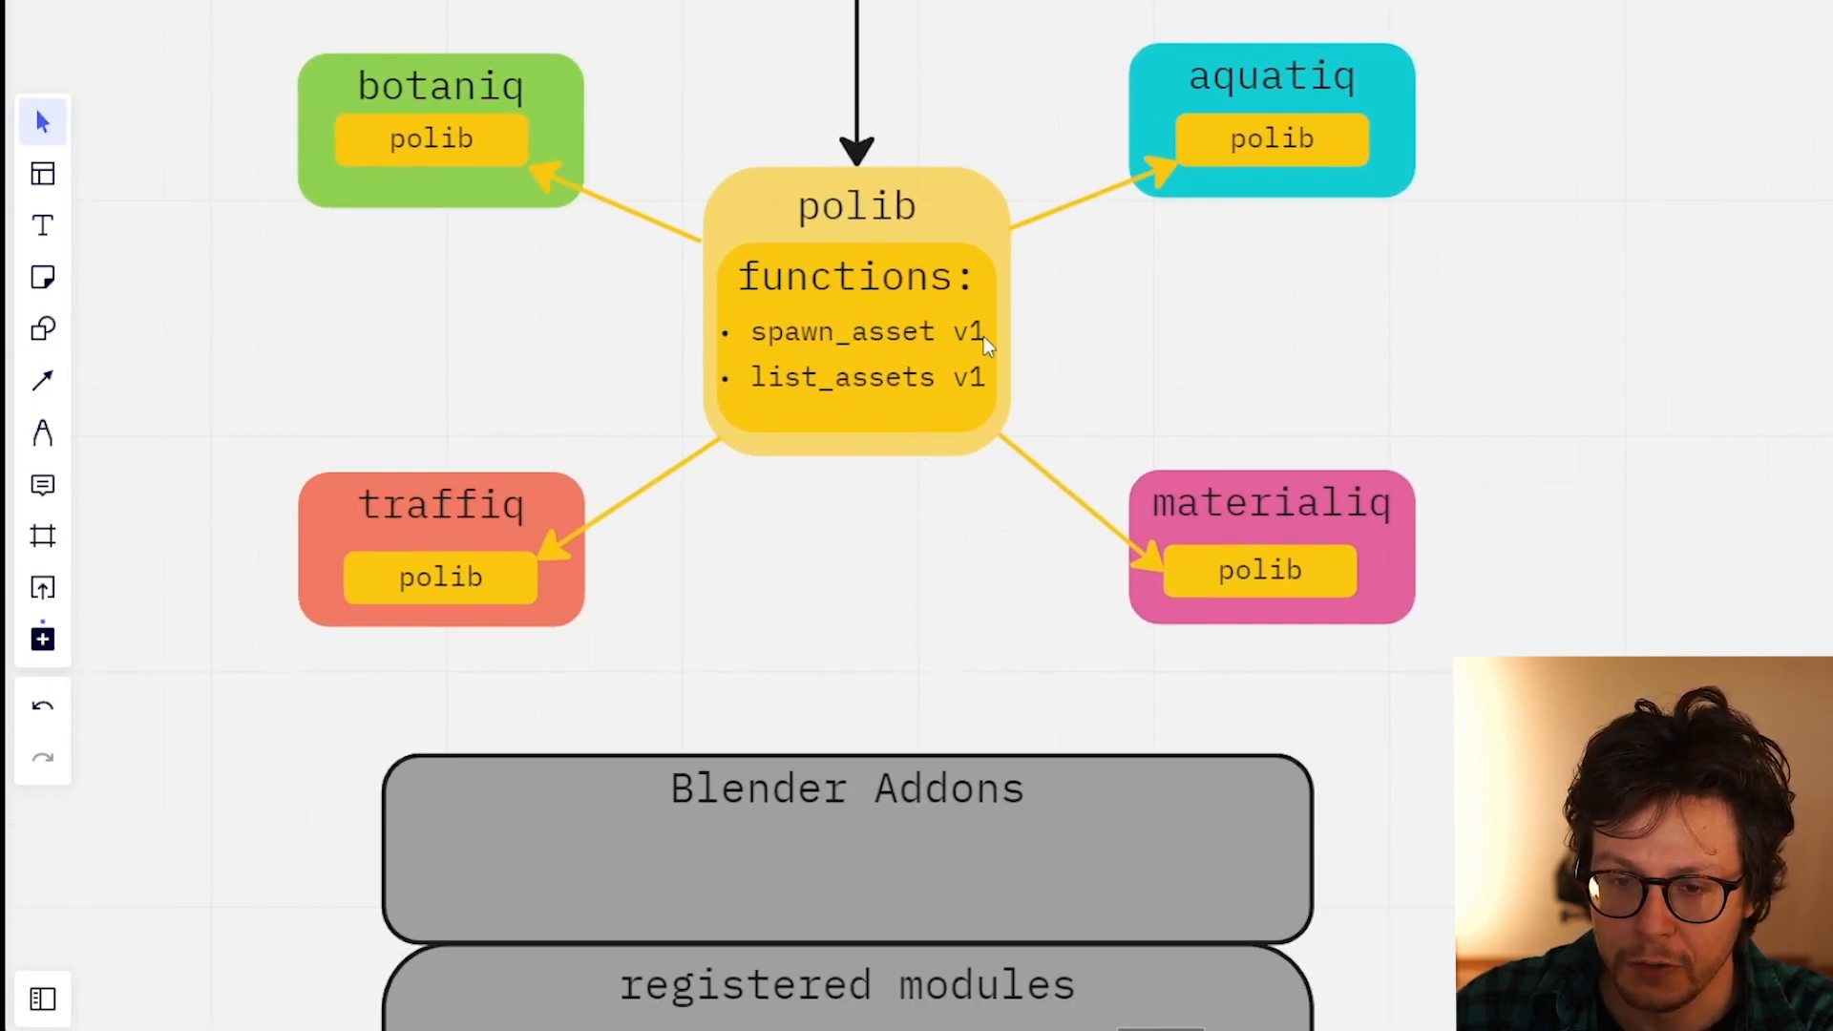
pyautogui.scroll(-3)
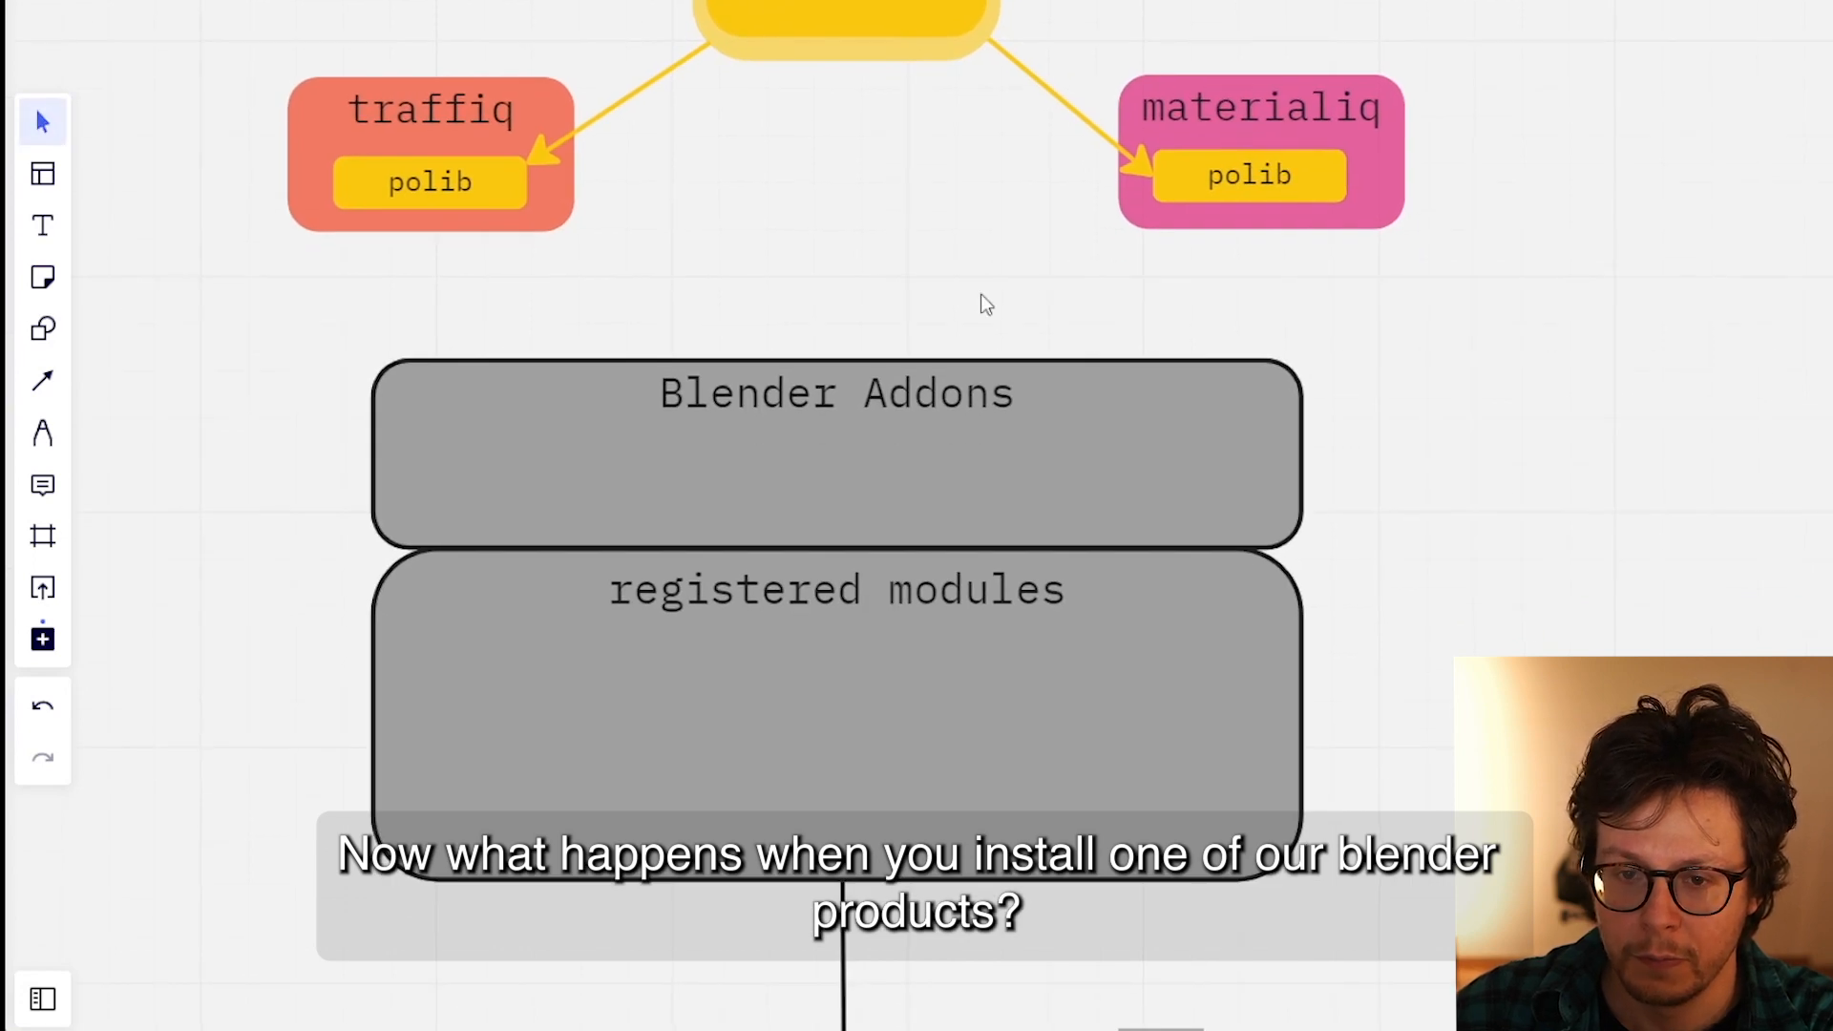
pyautogui.scroll(-3)
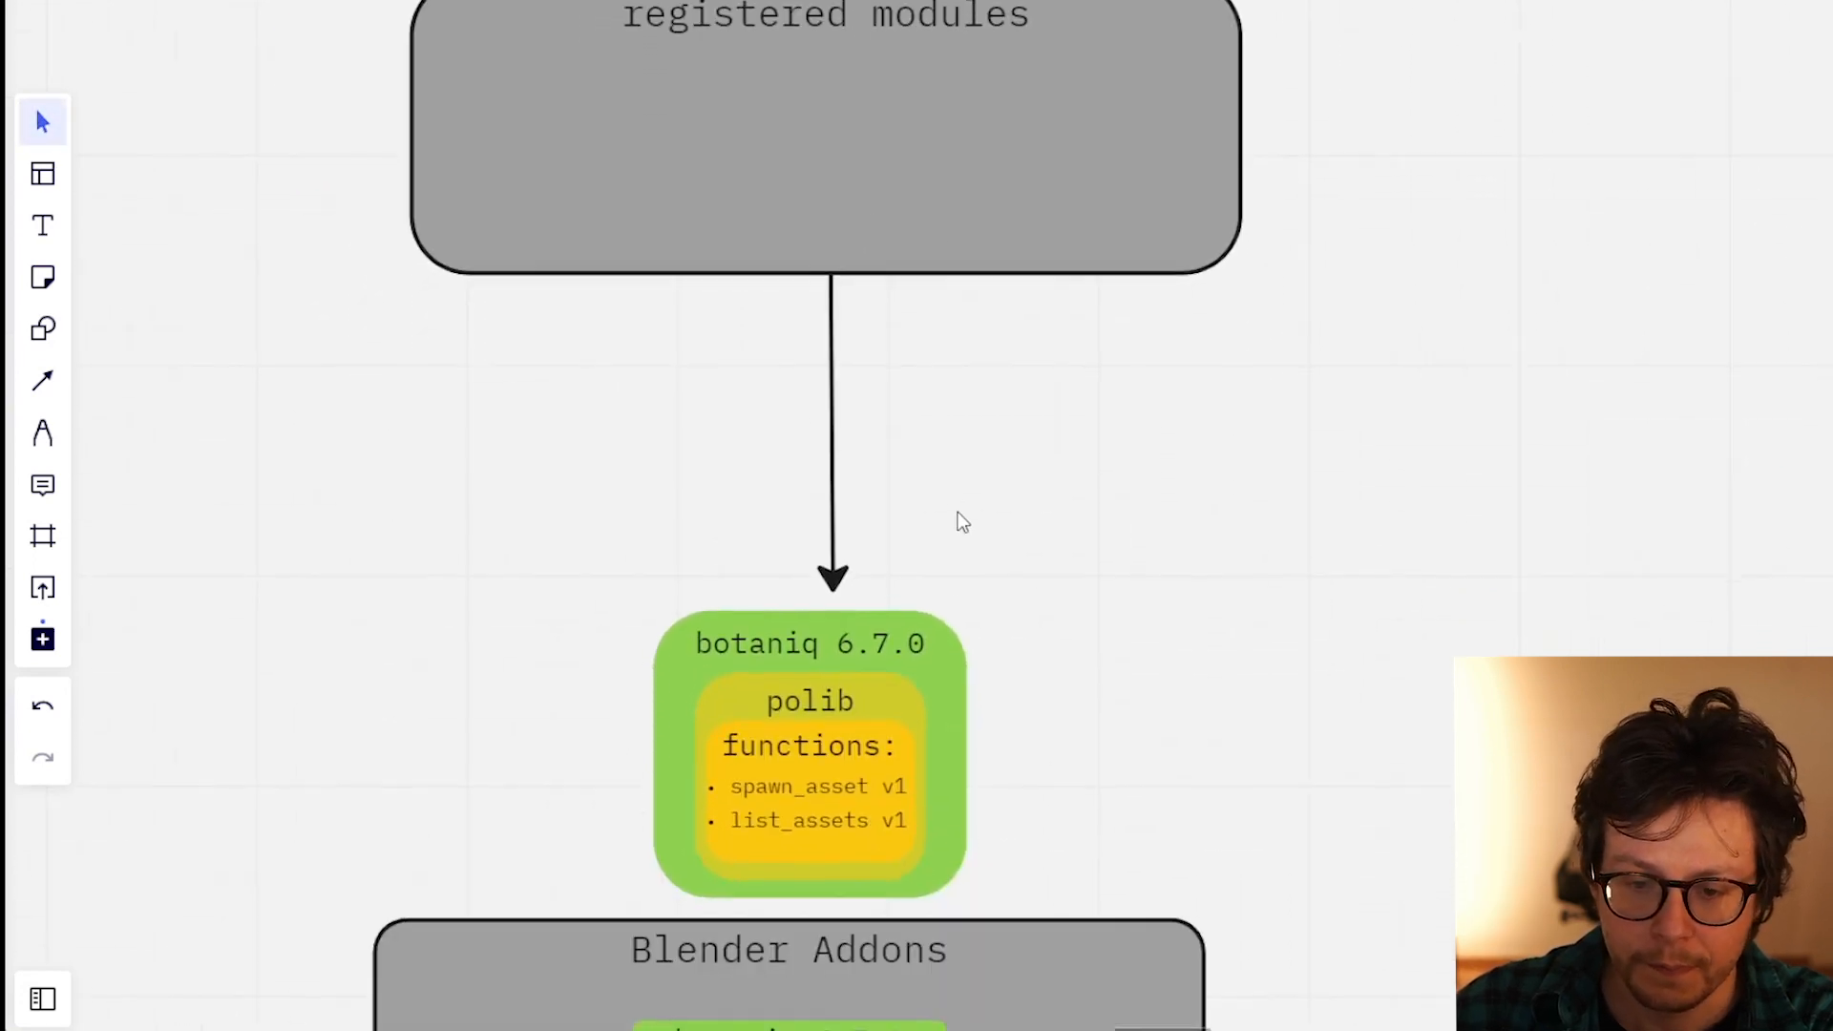
pyautogui.scroll(-3)
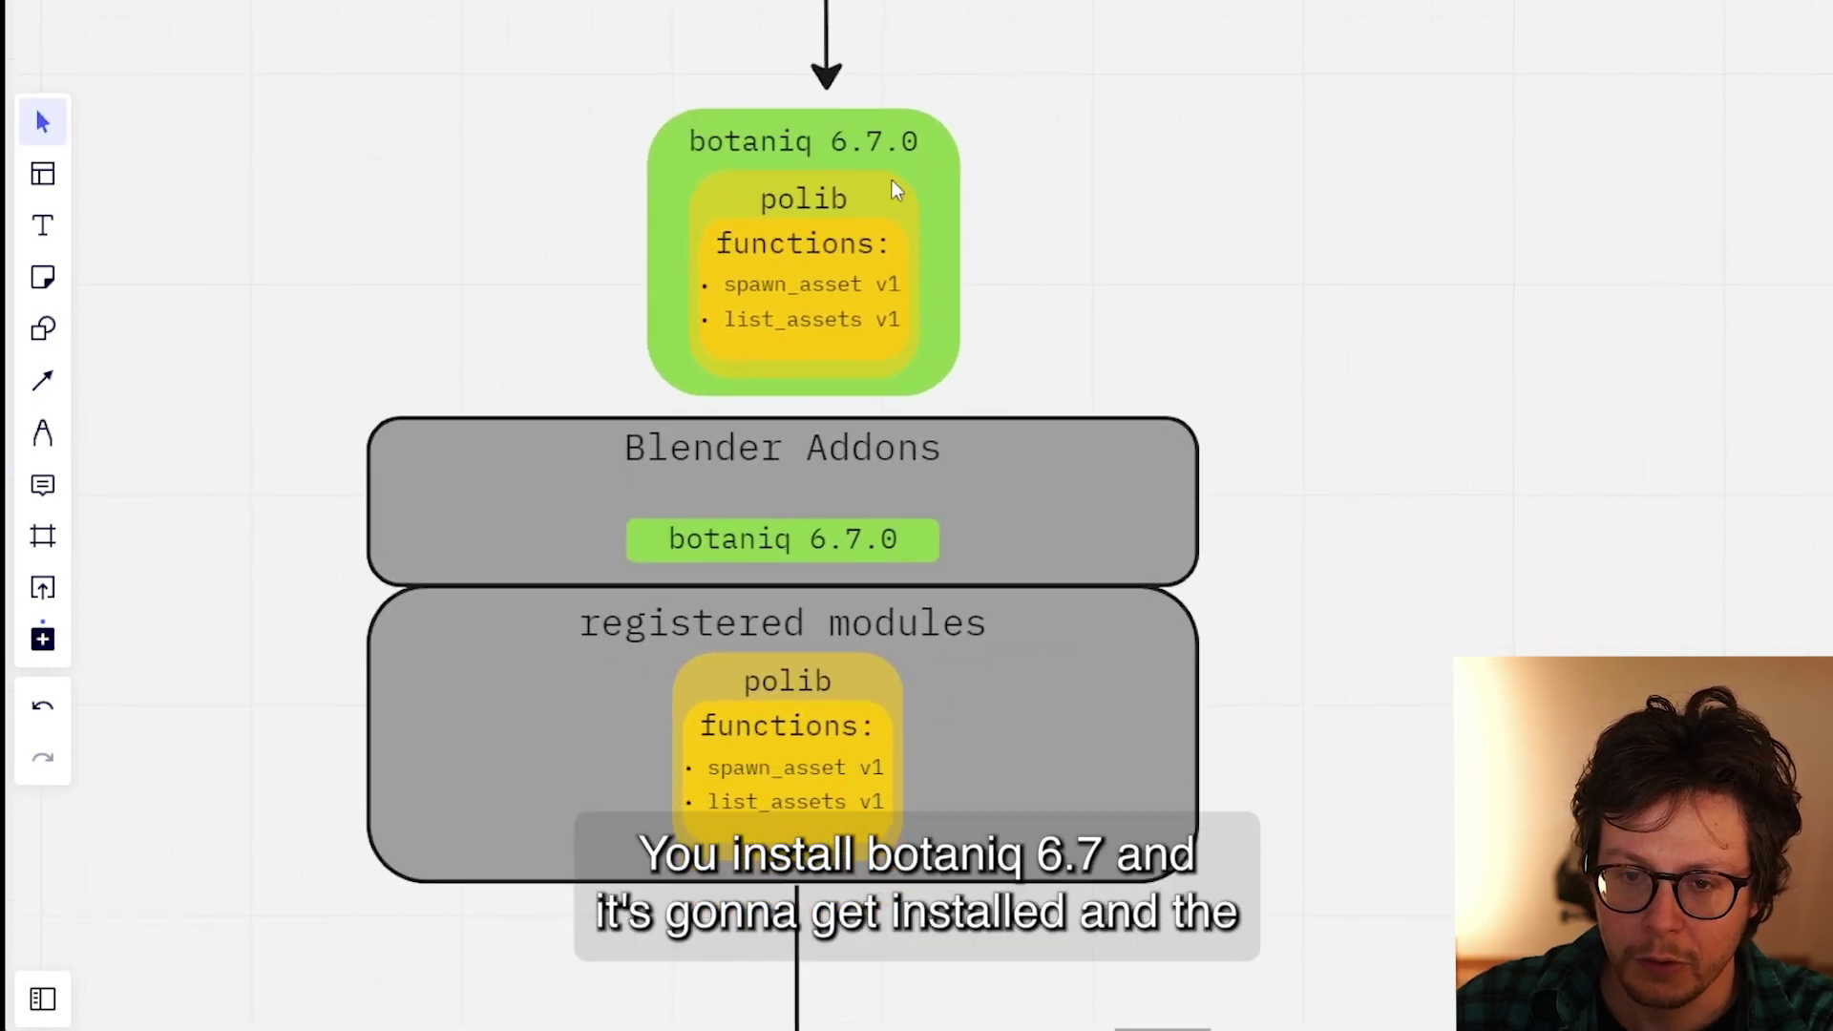
pyautogui.moveTo(923, 450)
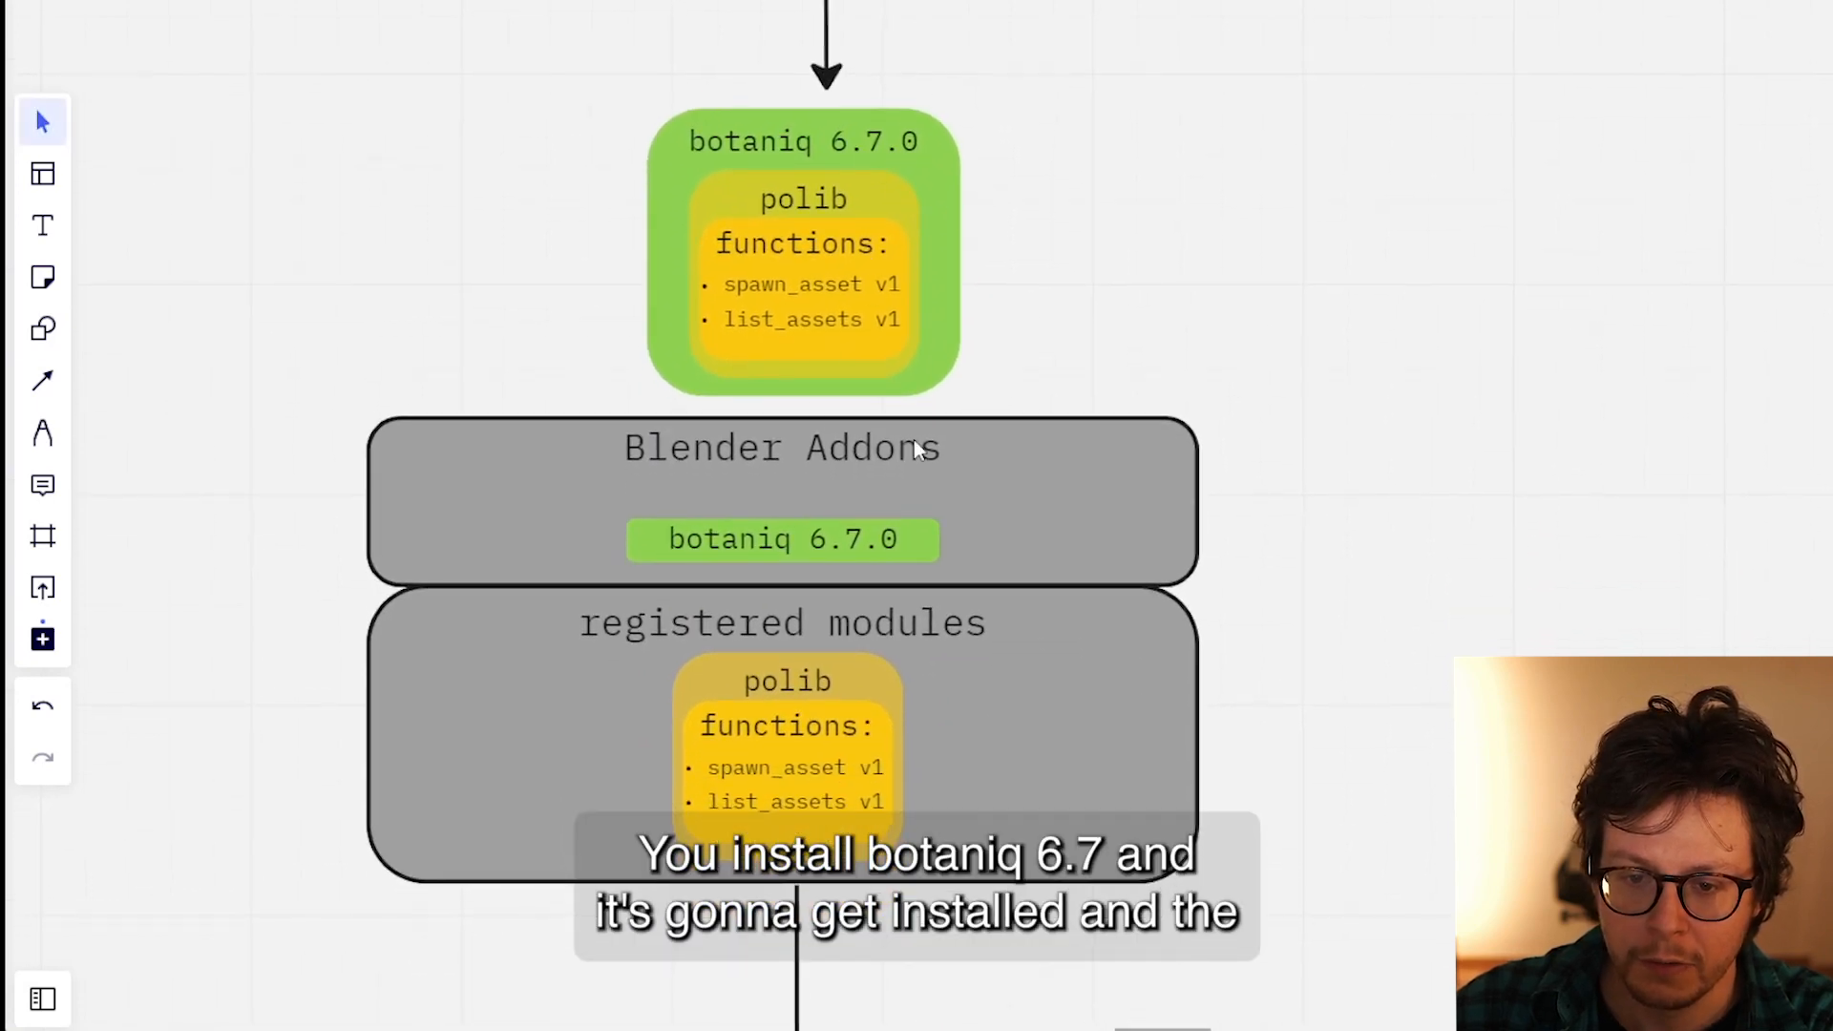
pyautogui.moveTo(851, 654)
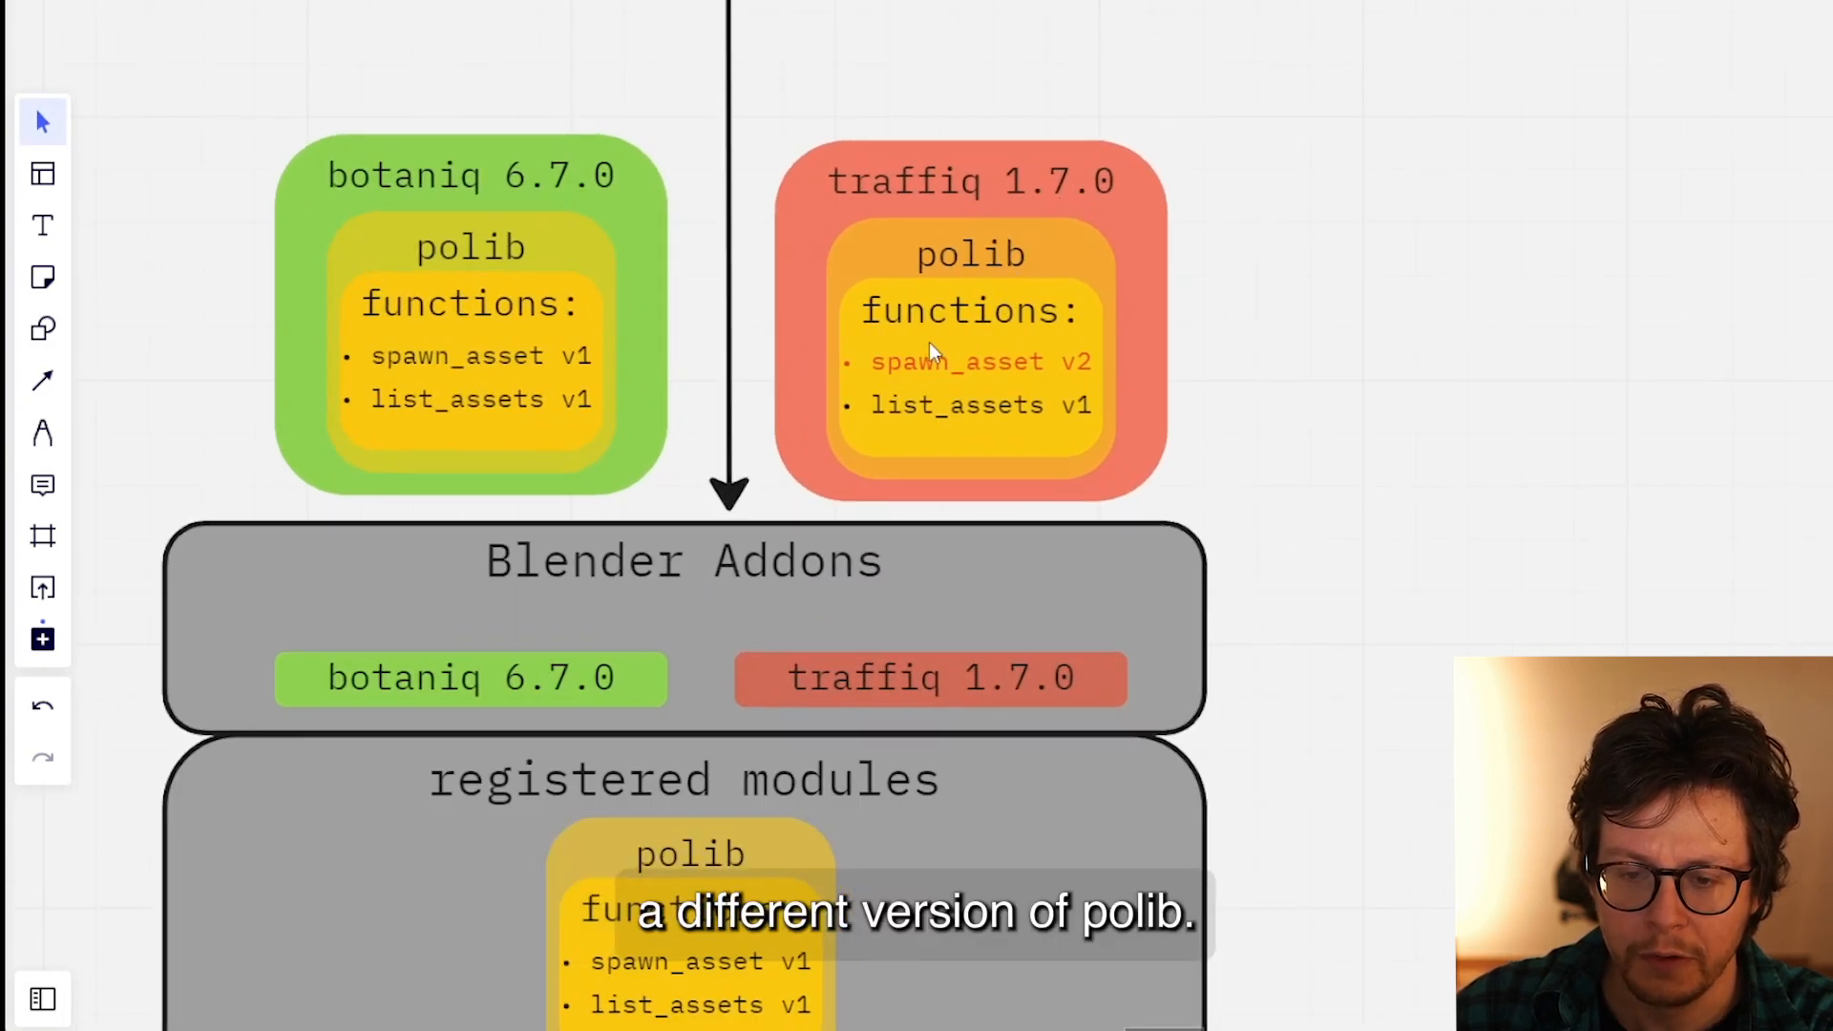
pyautogui.moveTo(1046, 376)
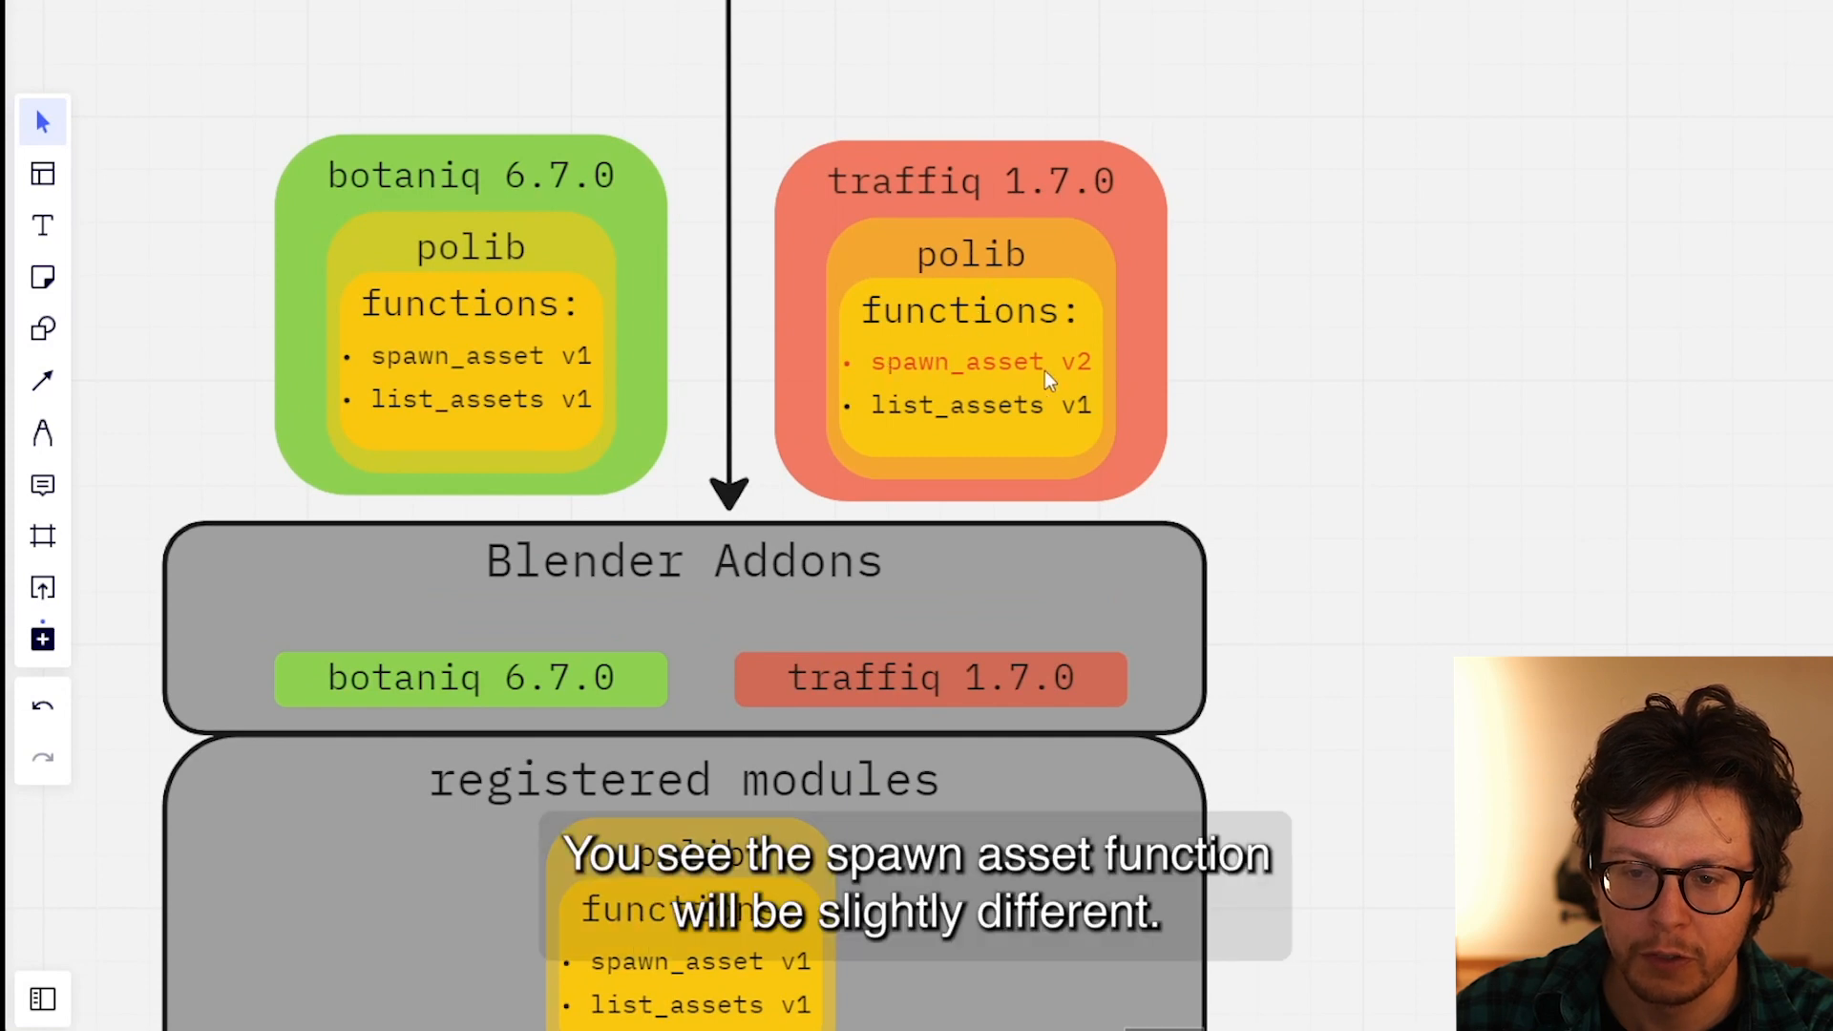
pyautogui.moveTo(1066, 380)
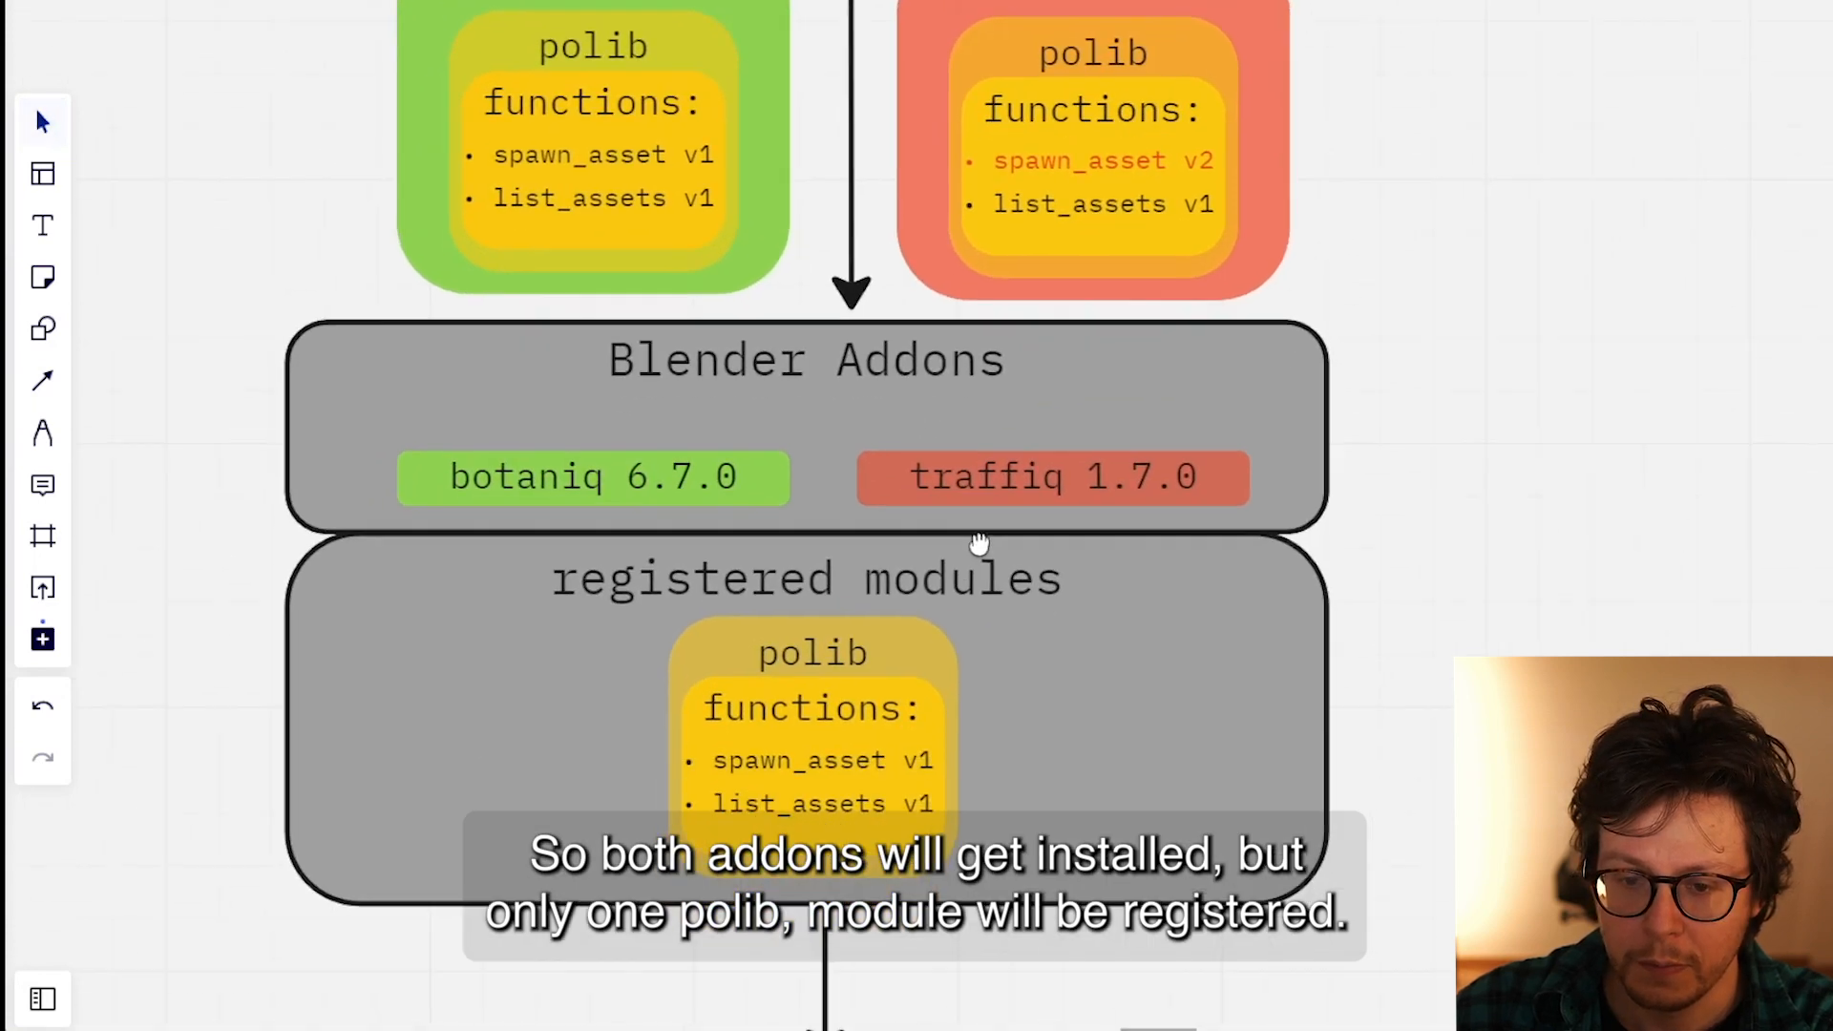
pyautogui.scroll(-3)
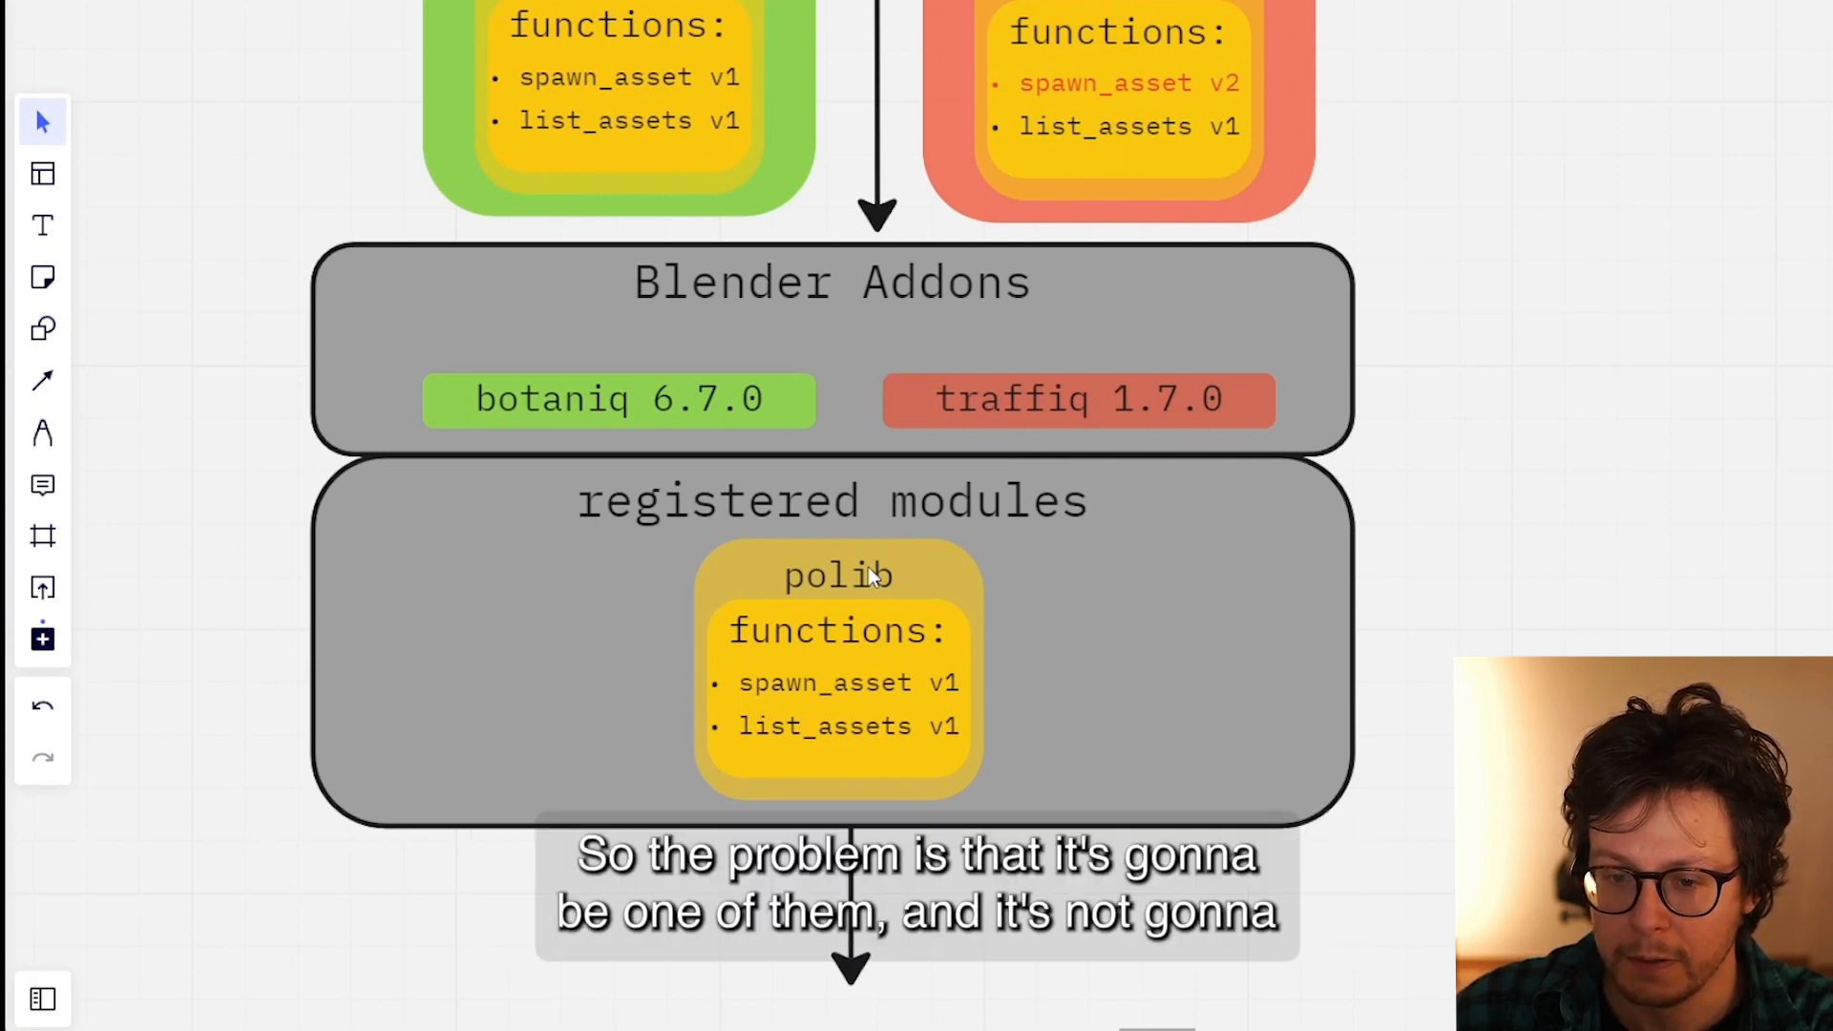
pyautogui.moveTo(911, 699)
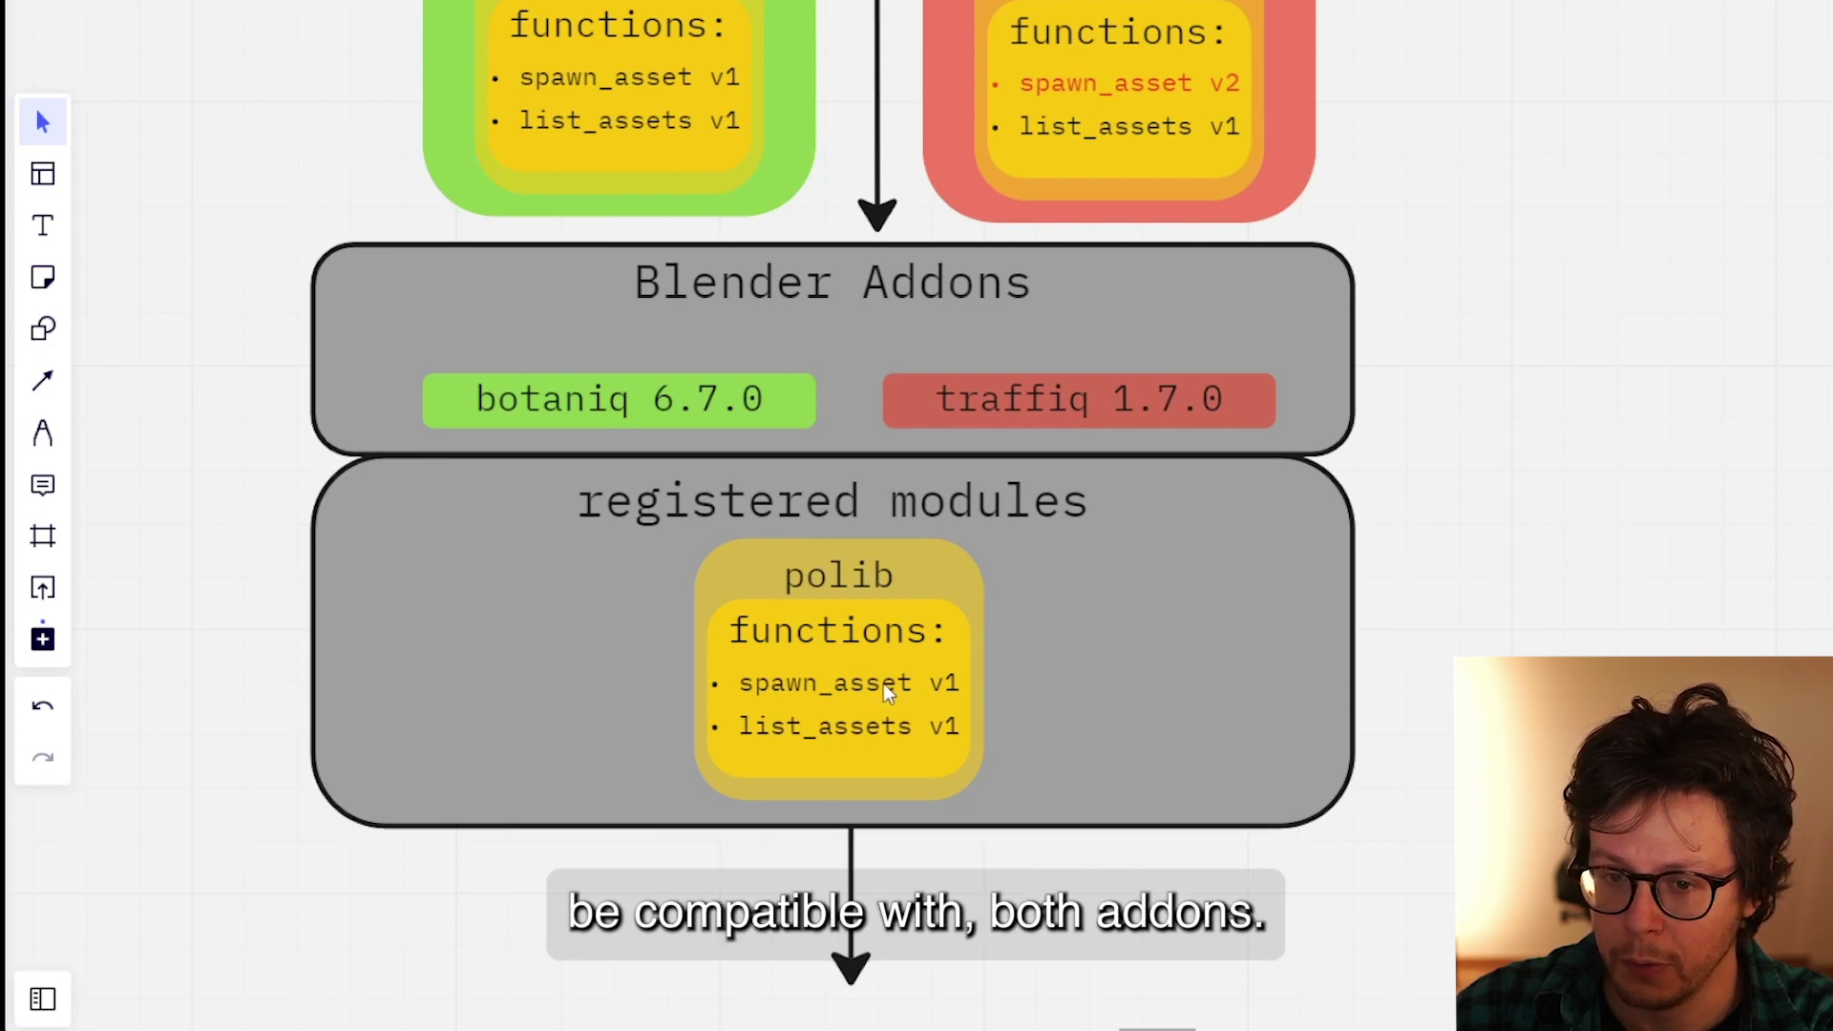
pyautogui.scroll(-3)
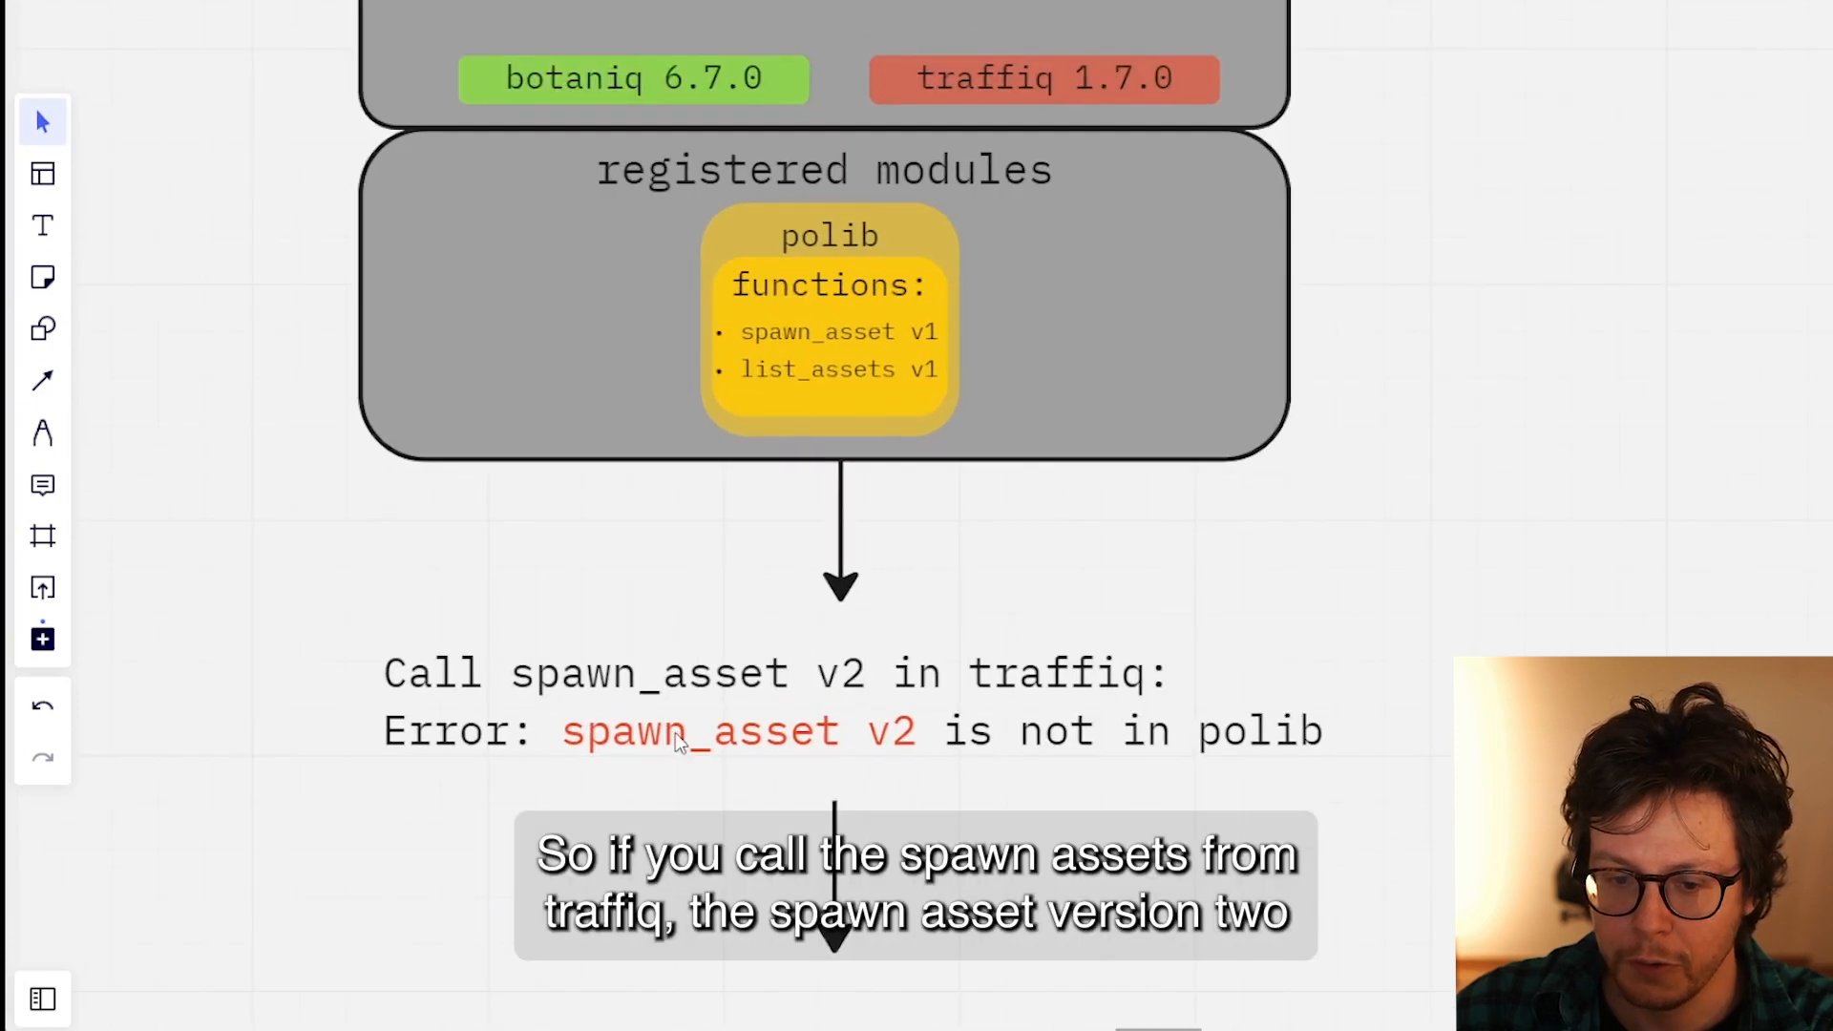
pyautogui.moveTo(1056, 210)
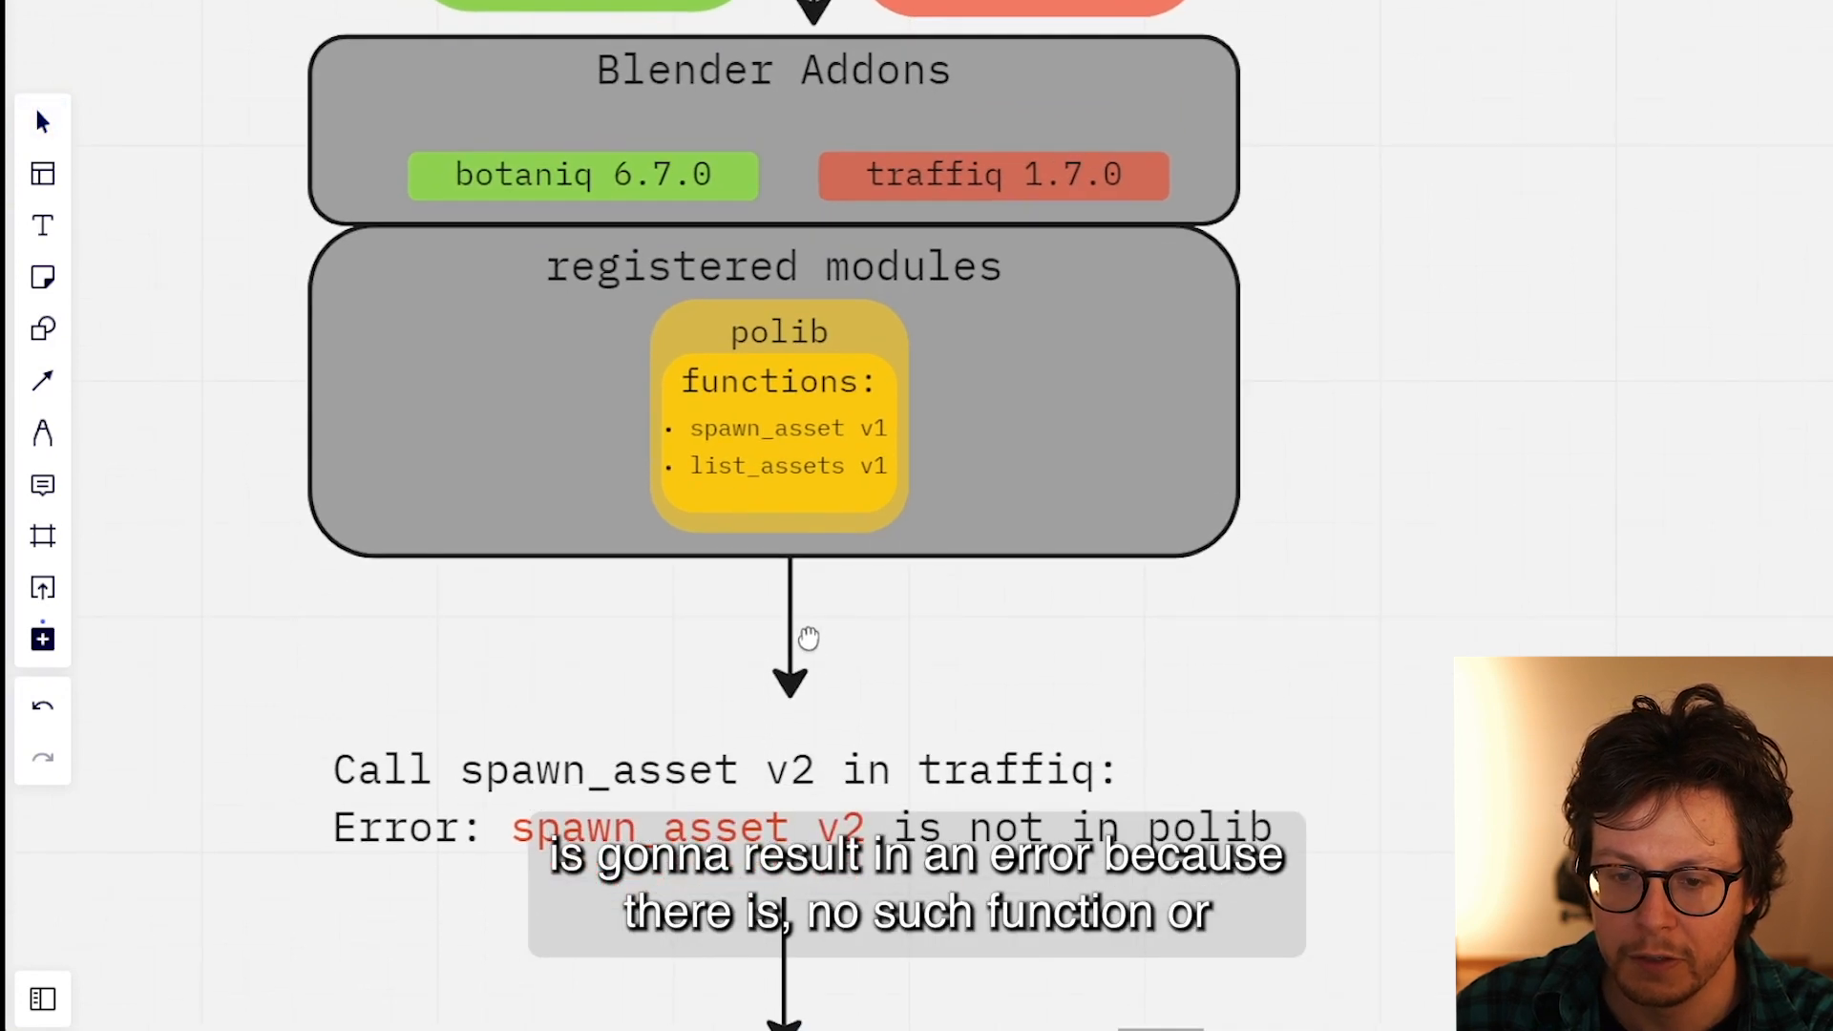
pyautogui.moveTo(781, 441)
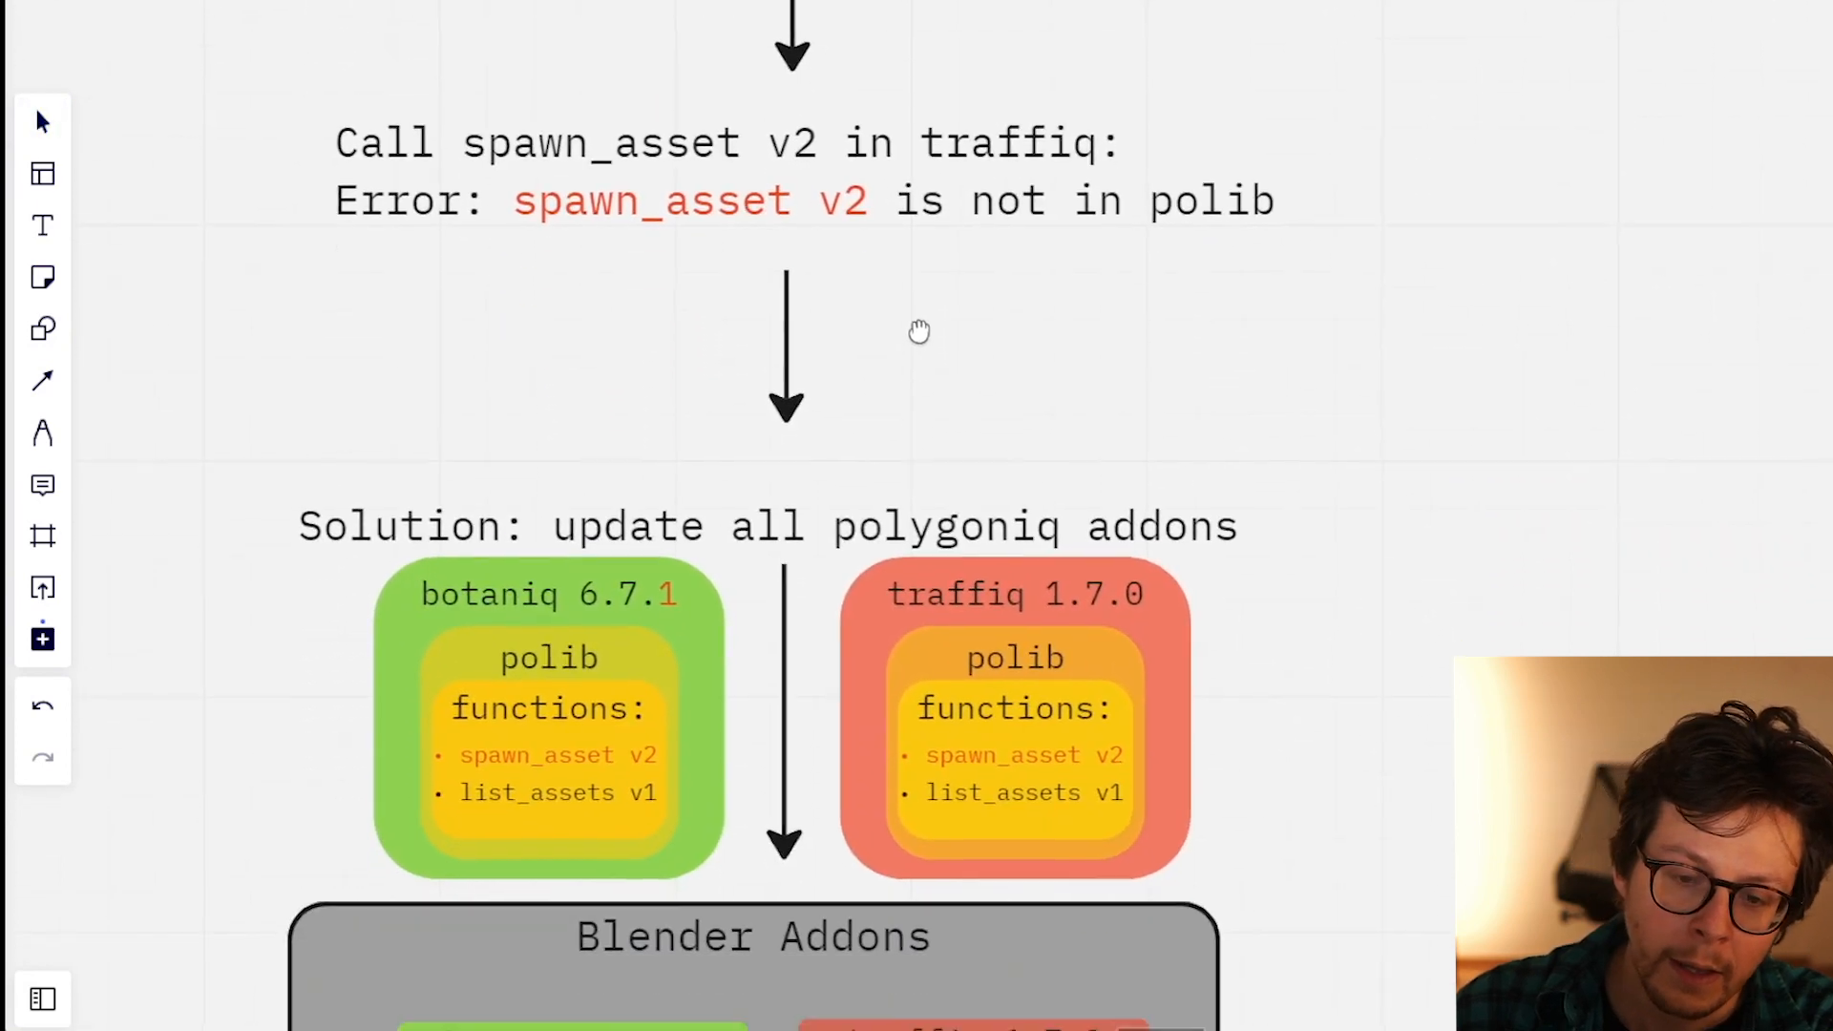
pyautogui.scroll(-3)
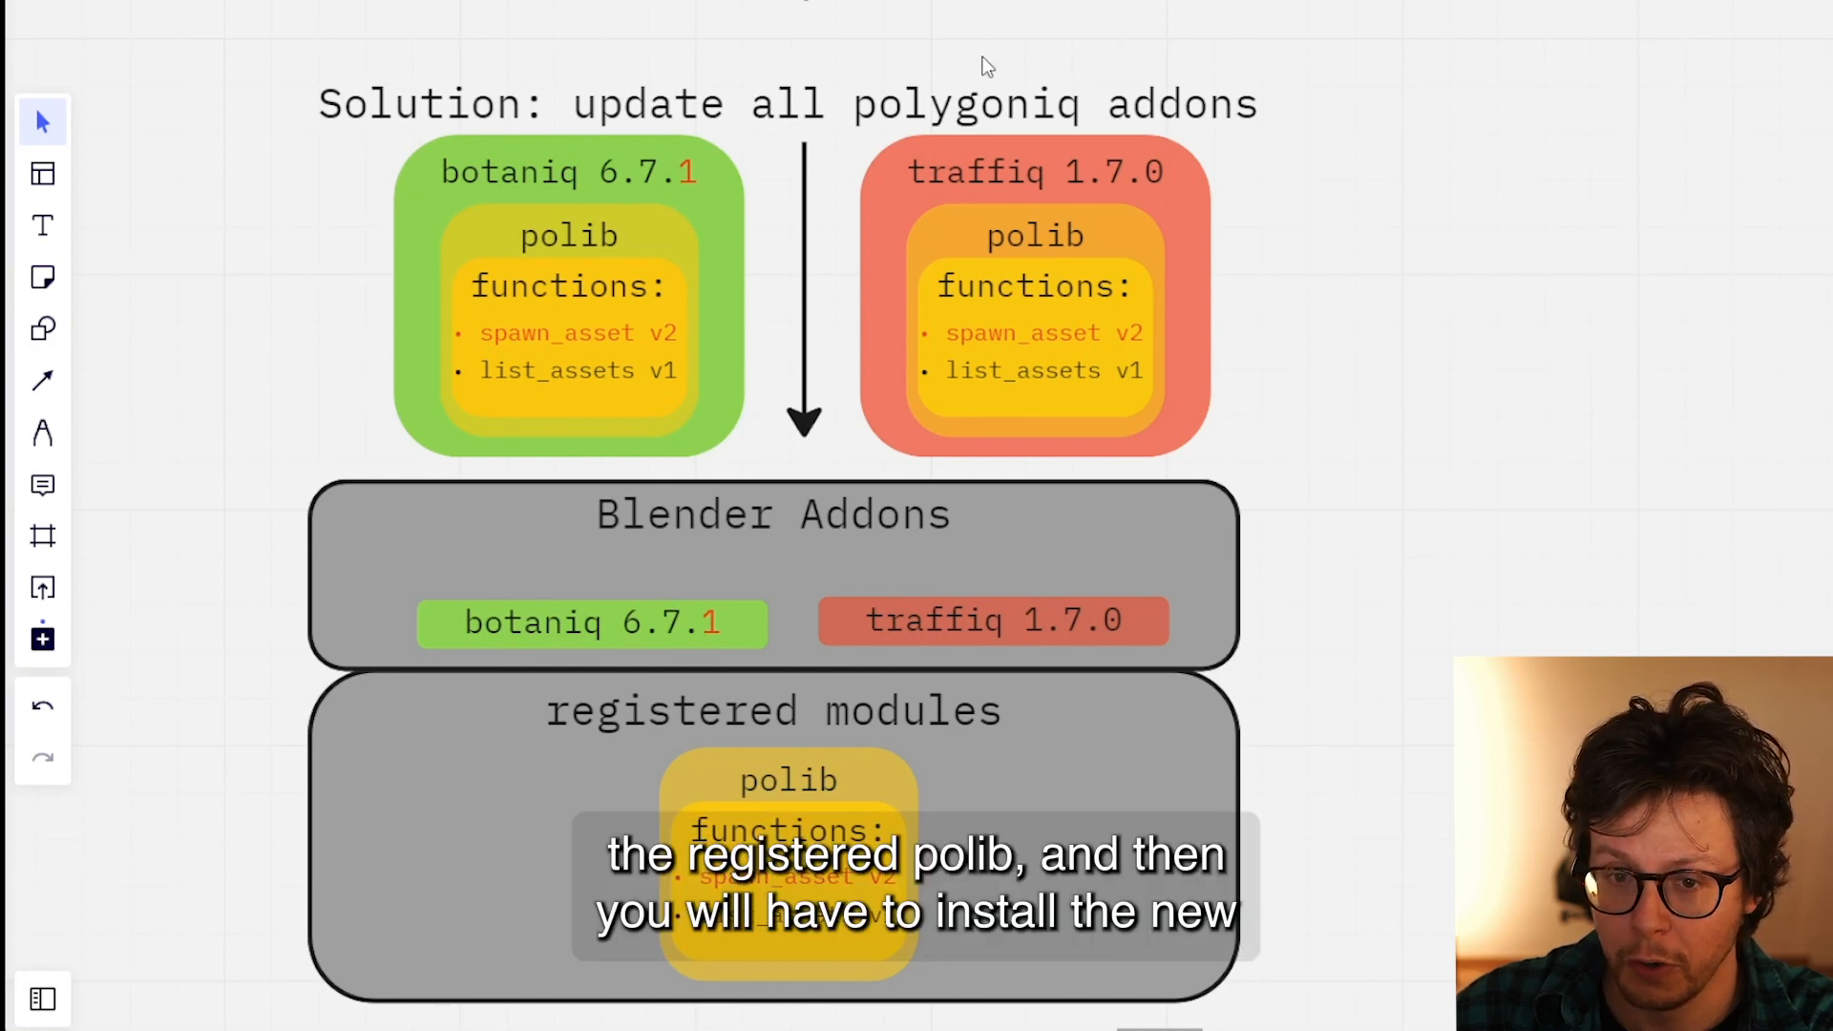
pyautogui.moveTo(944, 129)
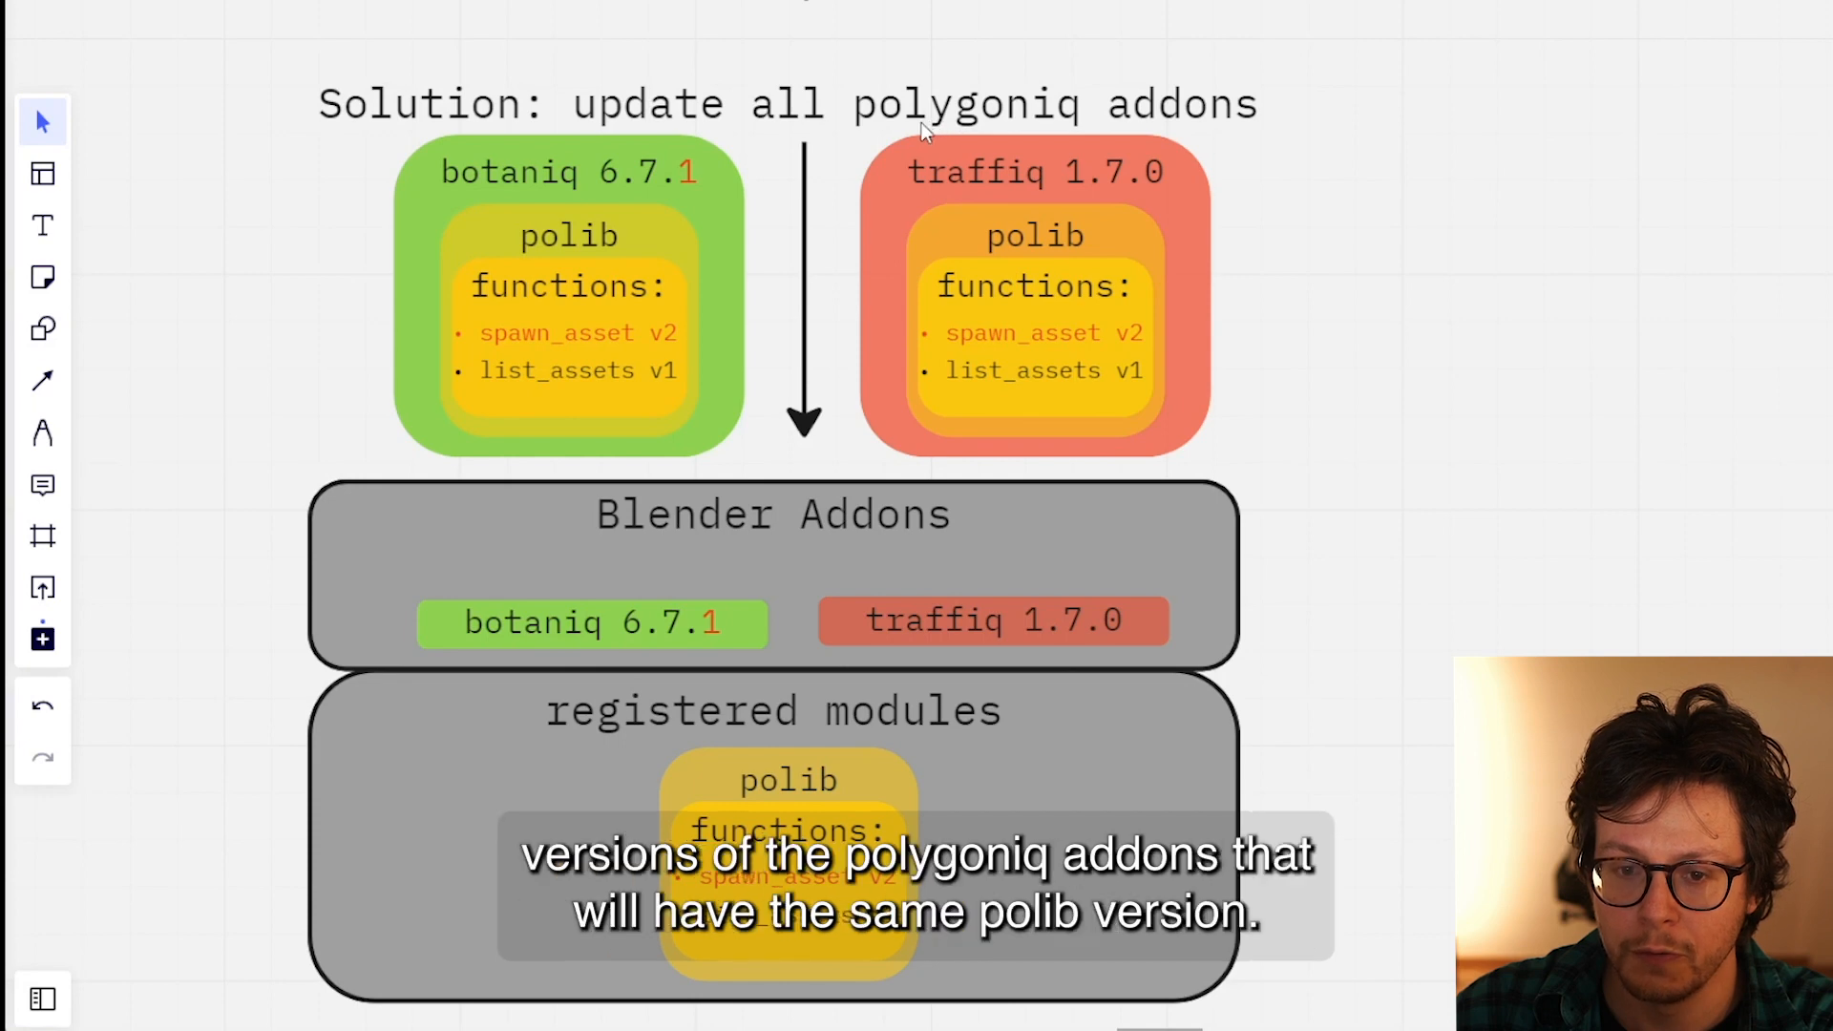
pyautogui.moveTo(895, 188)
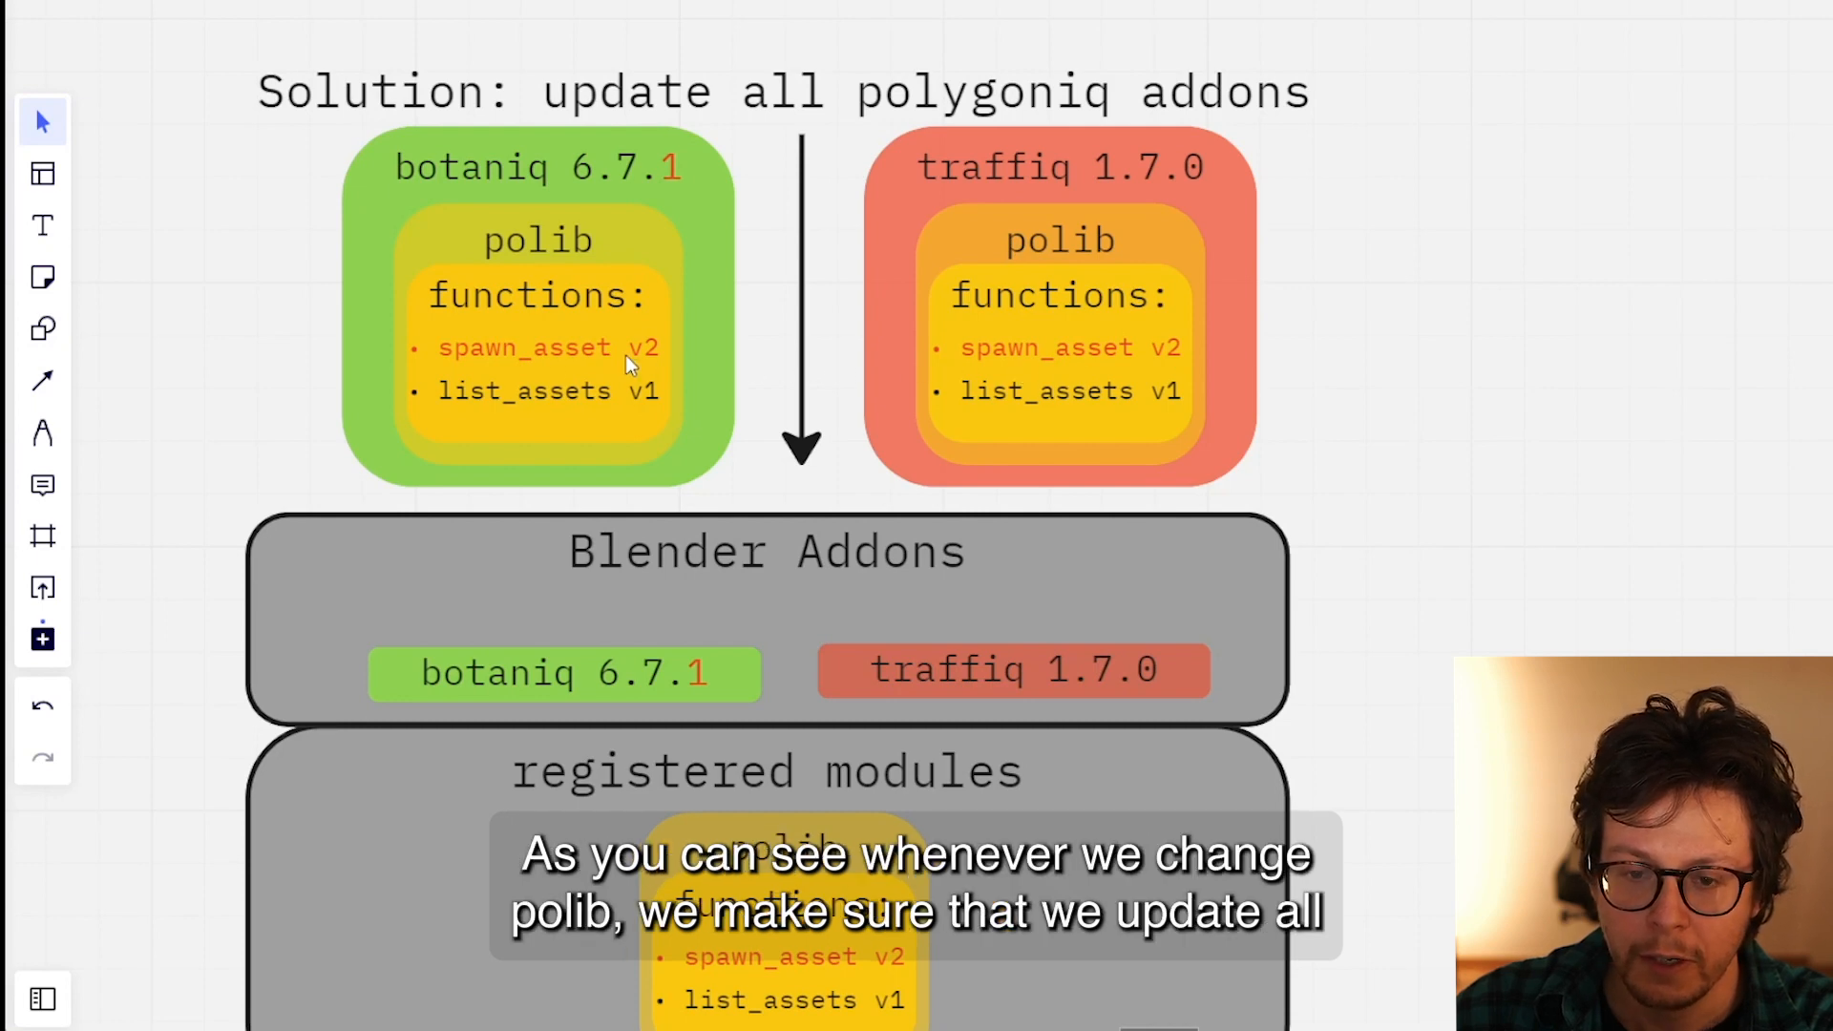
pyautogui.moveTo(814, 359)
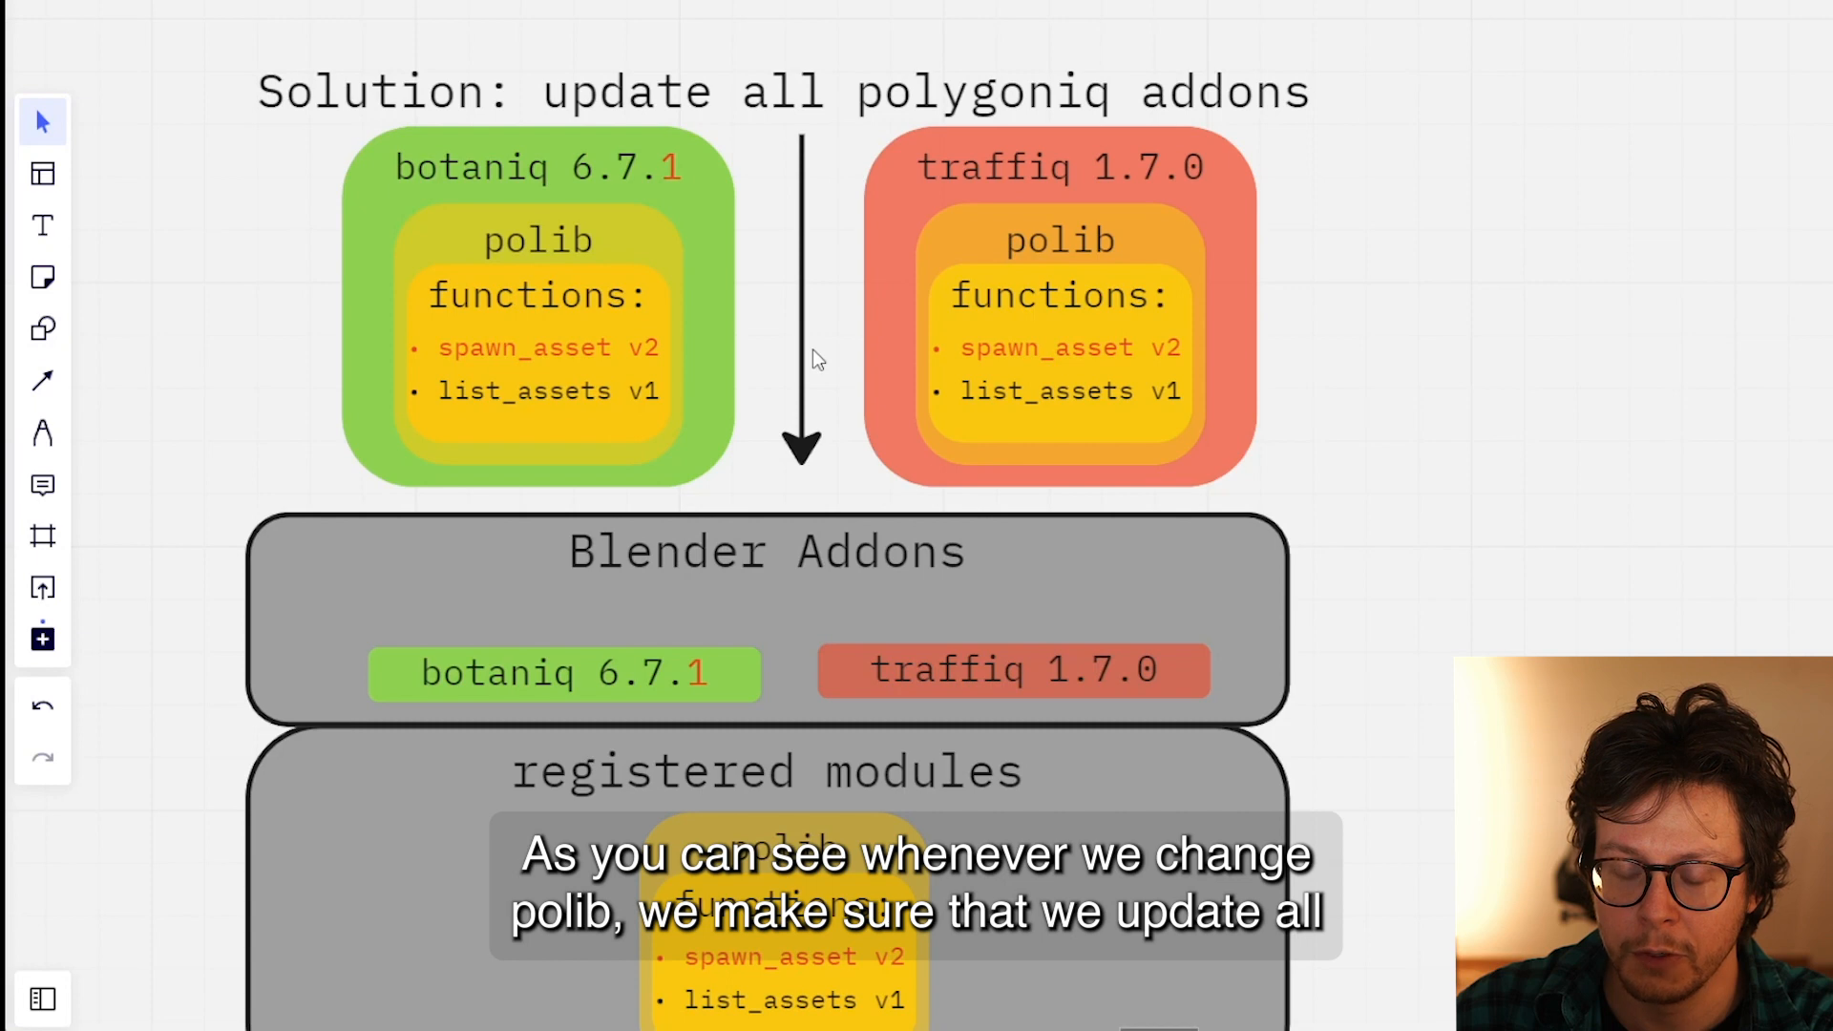
pyautogui.moveTo(615, 191)
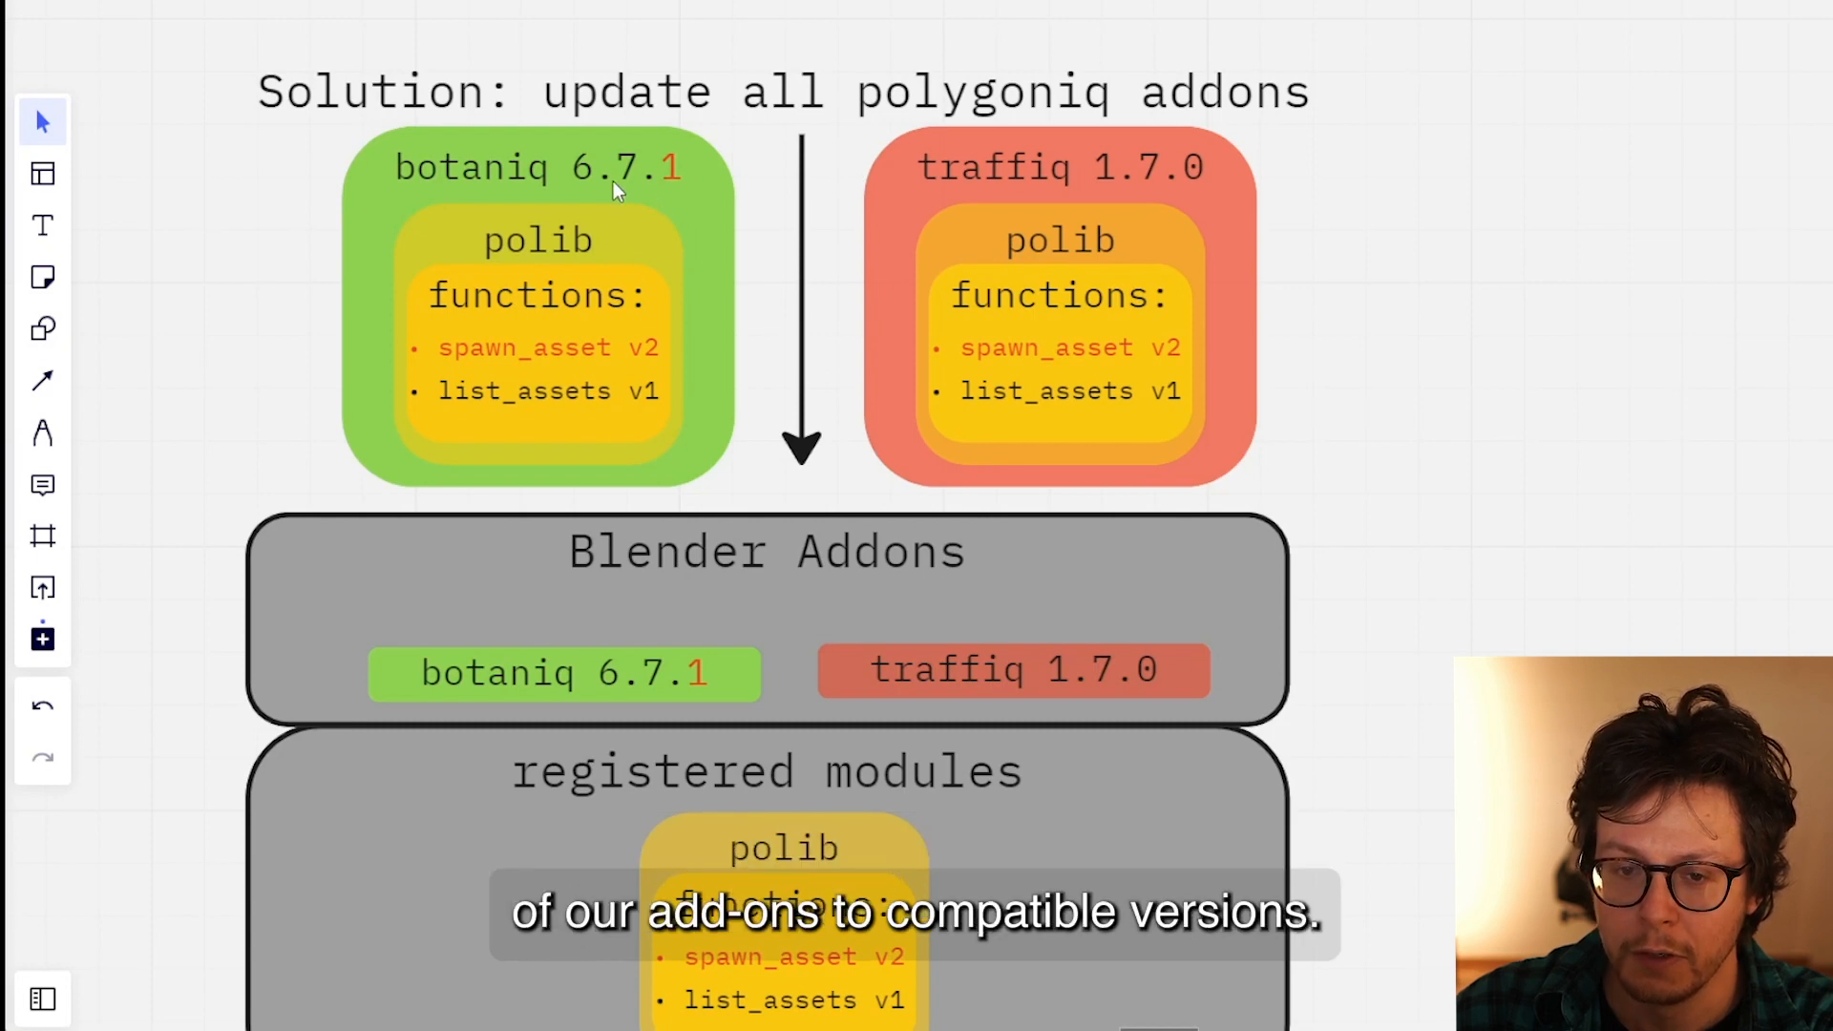
pyautogui.scroll(-3)
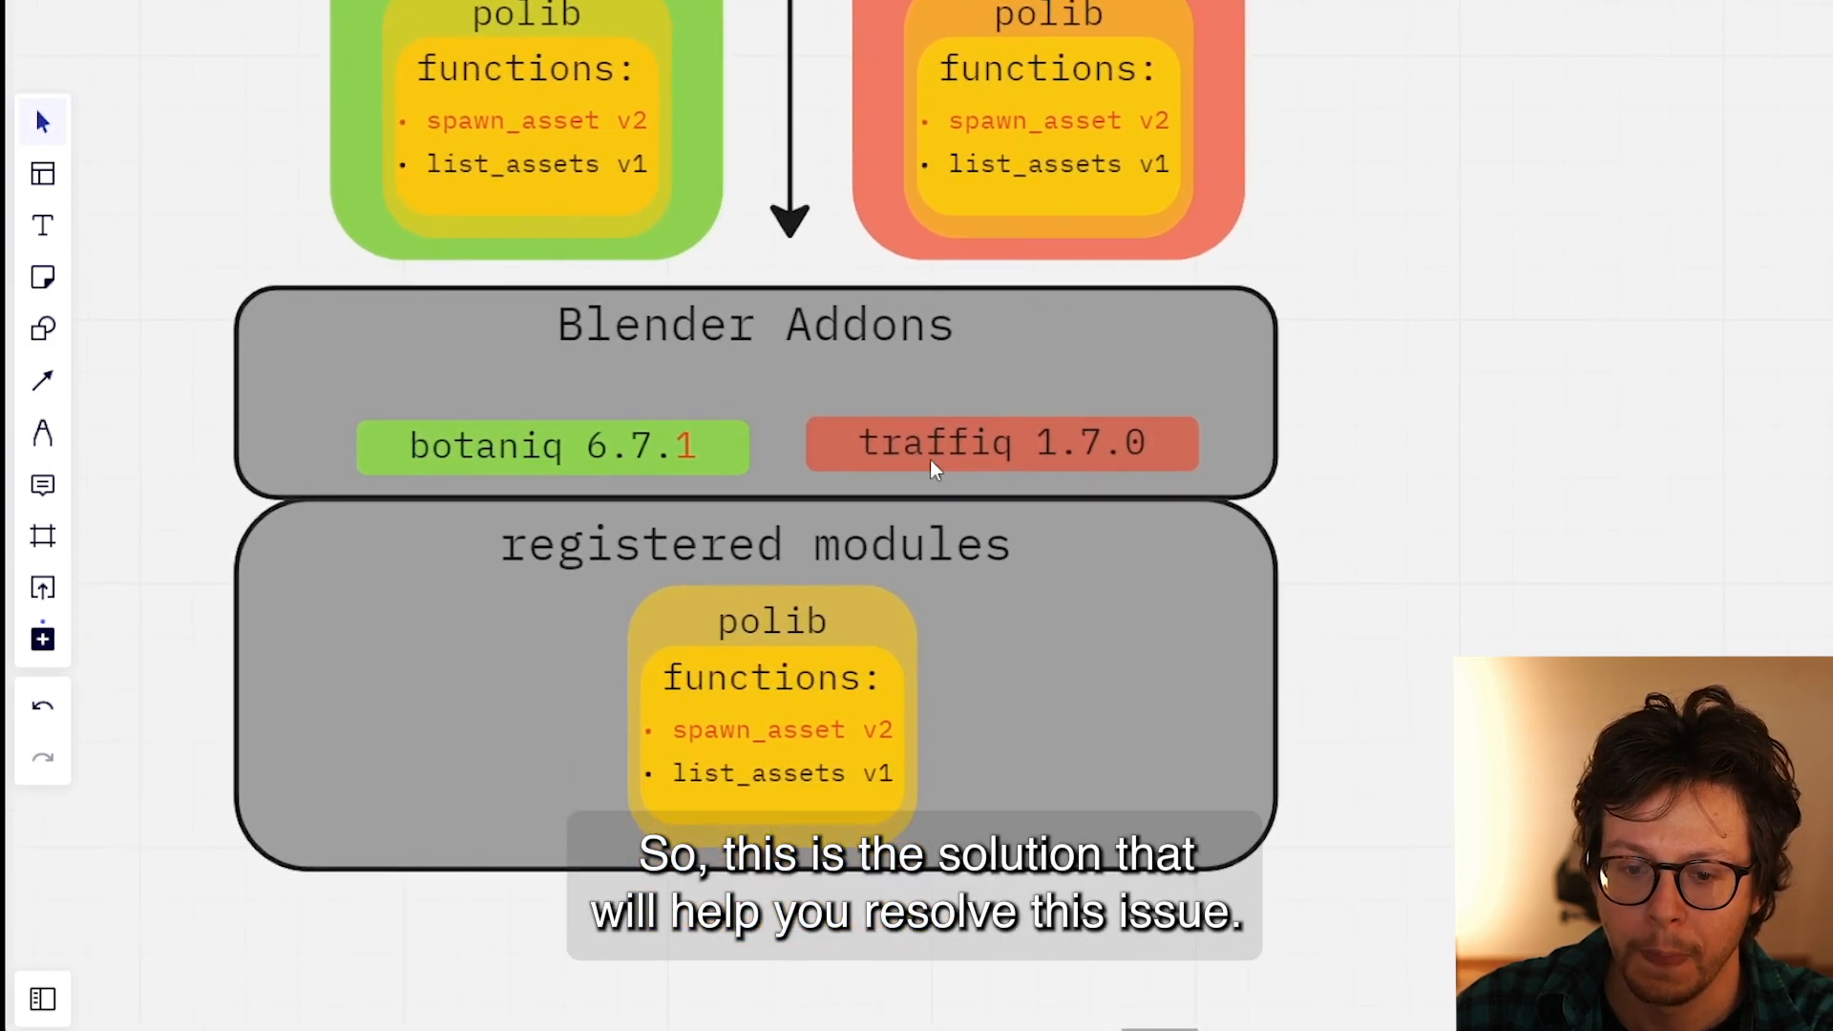